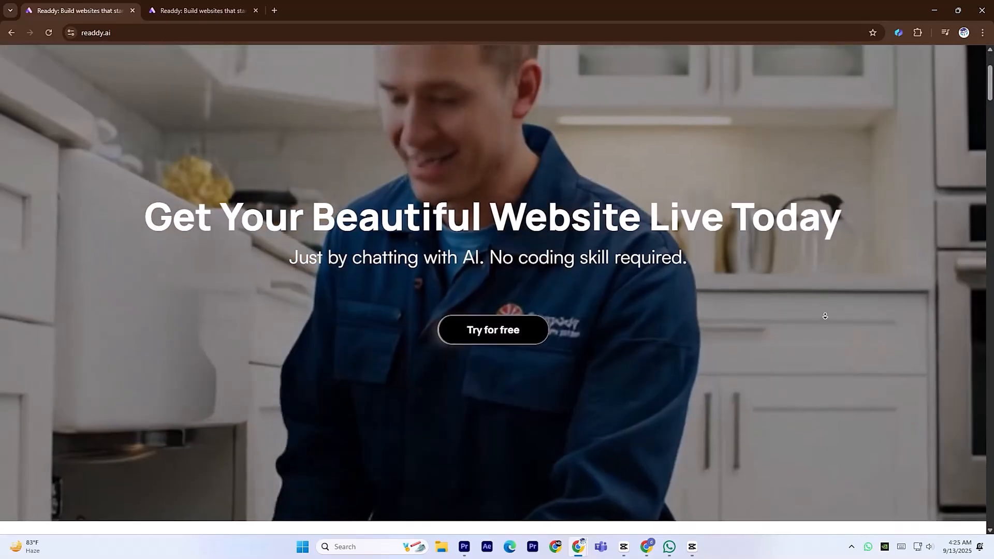
# Scroll the readdy.ai home page past the comparison table down to the templates grid.
pyautogui.scroll(-3)
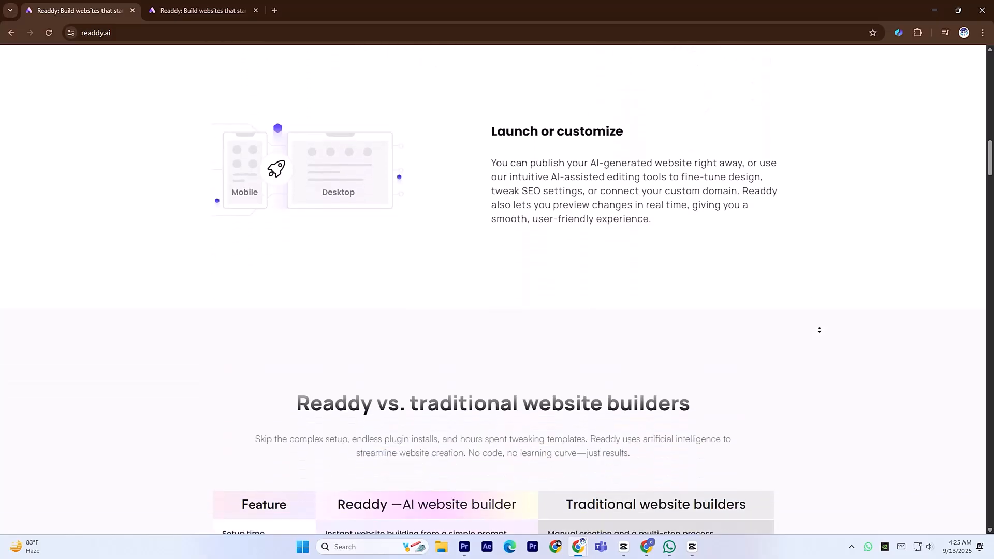
pyautogui.scroll(-3)
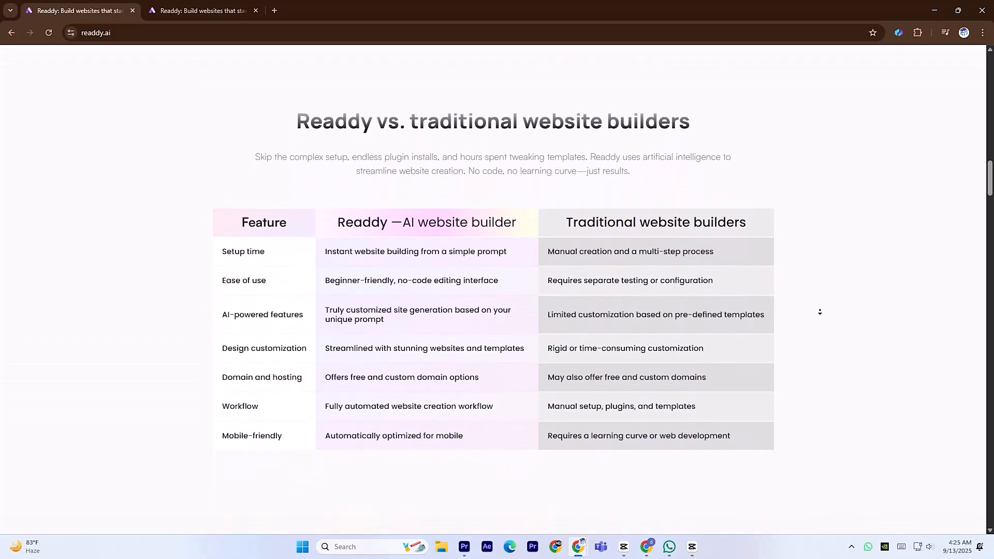
pyautogui.scroll(-3)
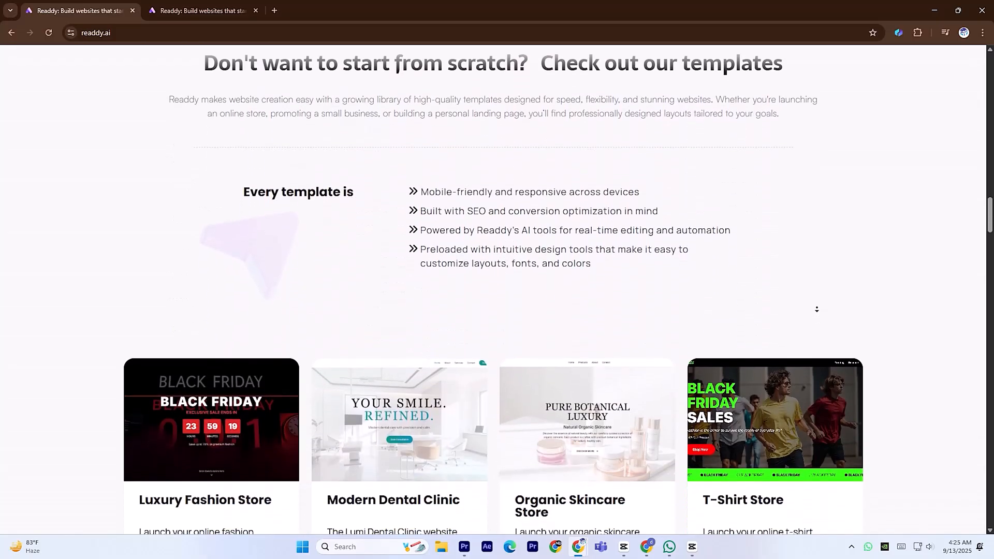
pyautogui.scroll(-3)
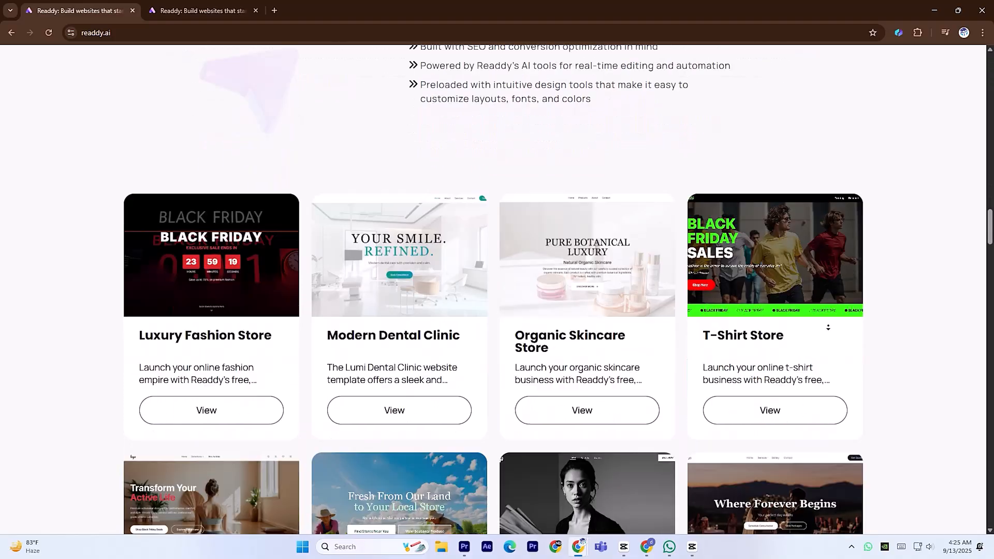
pyautogui.scroll(-3)
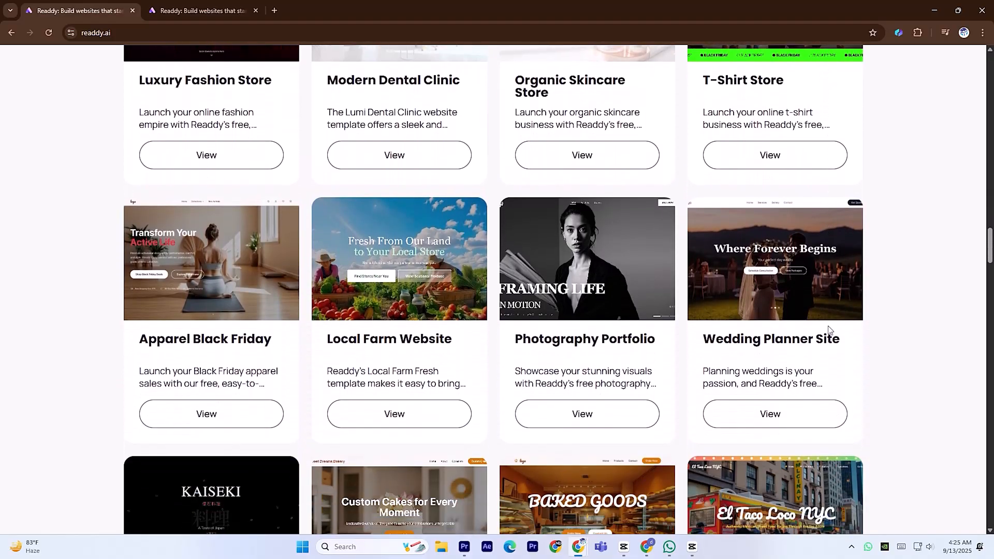
# View the Organic Skincare Store template and browse down its preview.
pyautogui.click(586, 155)
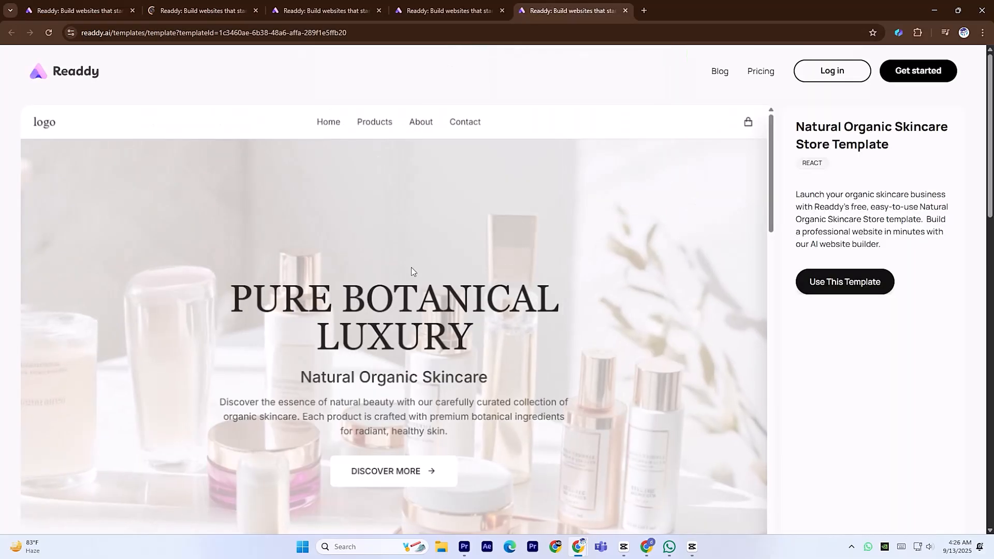
pyautogui.scroll(-3)
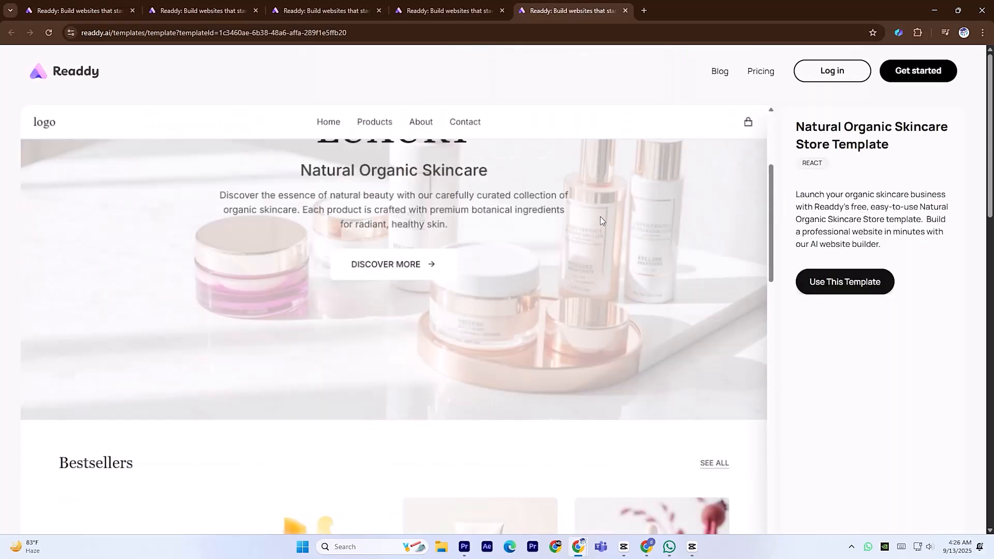
pyautogui.scroll(-3)
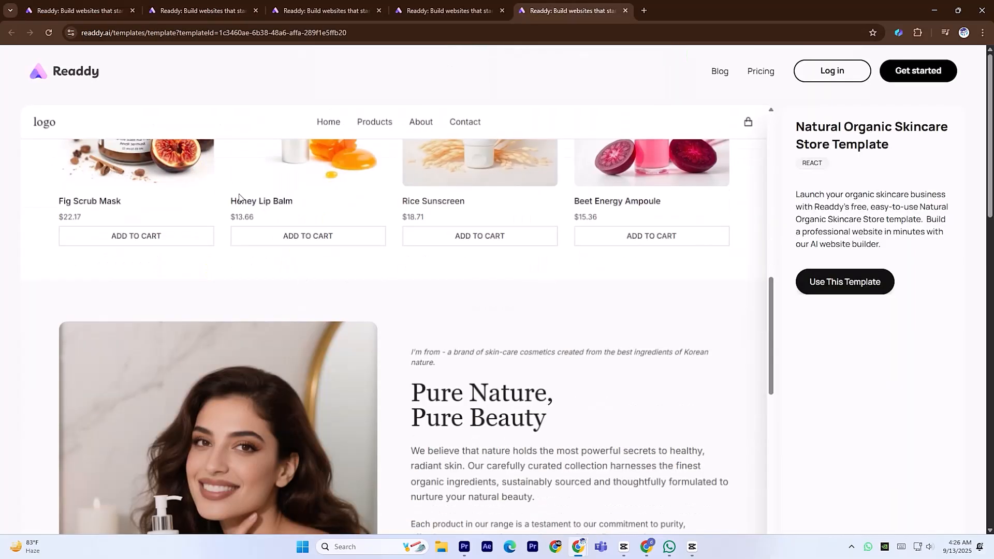
pyautogui.scroll(-3)
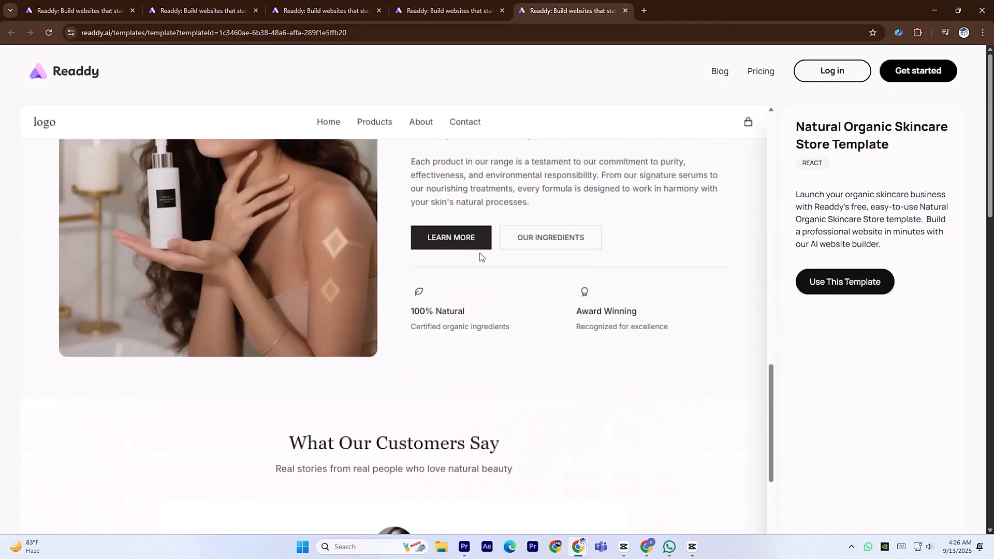
# Switch to the Auto Repair template preview and browse it.
pyautogui.click(447, 10)
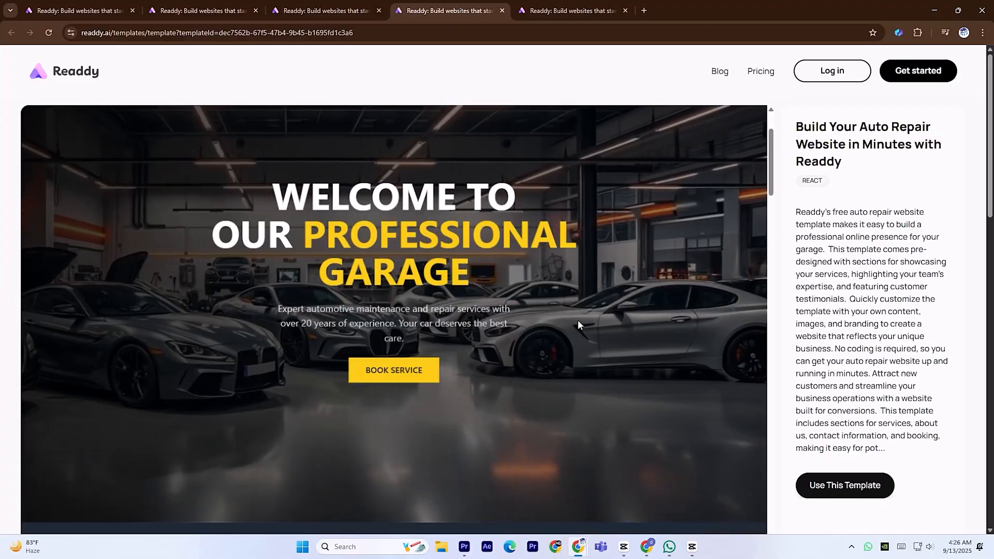
pyautogui.scroll(-3)
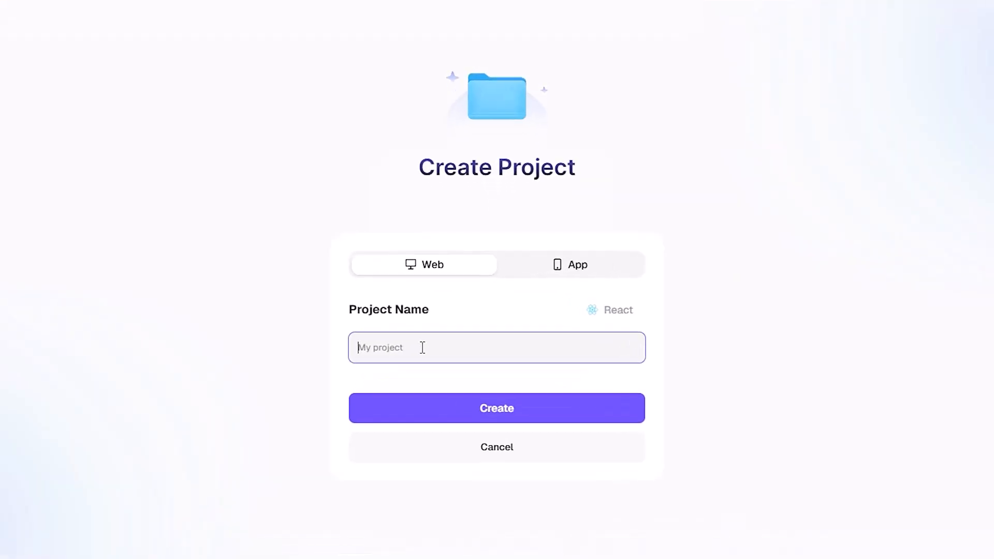
# Name the project 'Ai expert', keep the React framework and create it.
pyautogui.write('Ai expert')
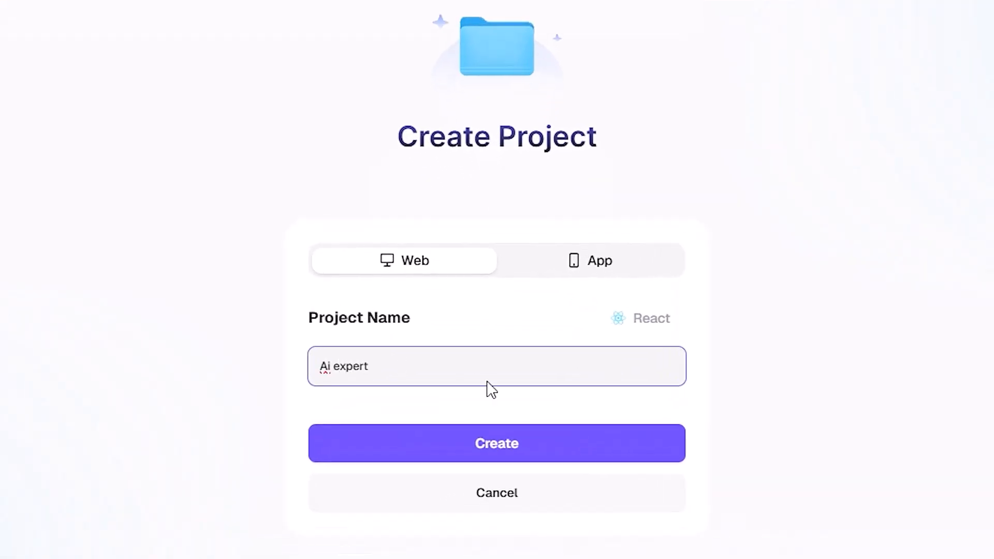
pyautogui.click(621, 330)
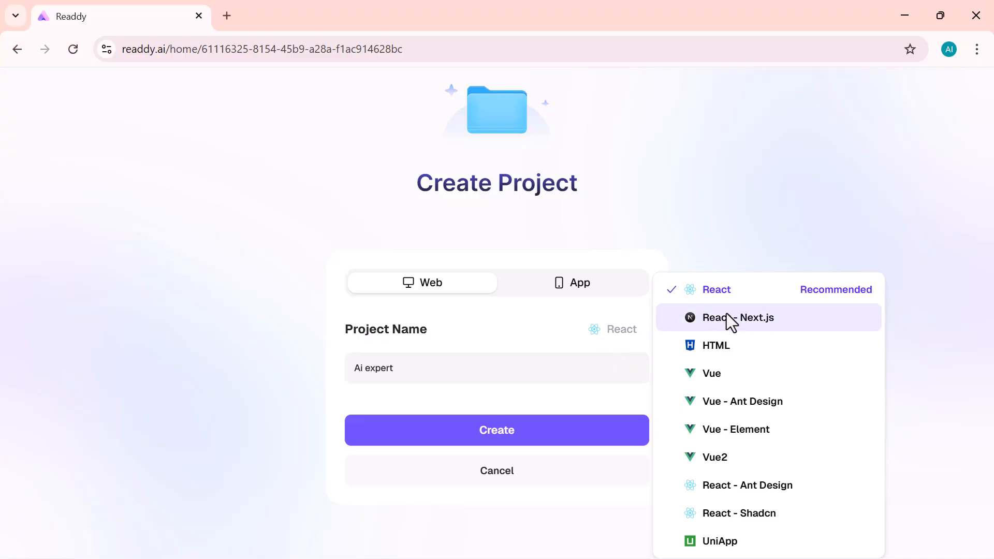
pyautogui.moveTo(729, 480)
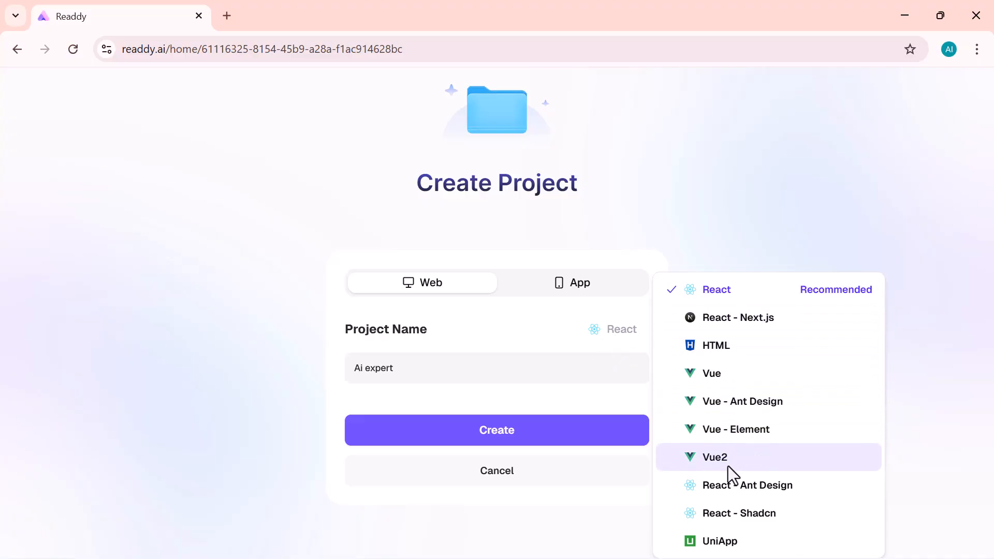
pyautogui.moveTo(758, 371)
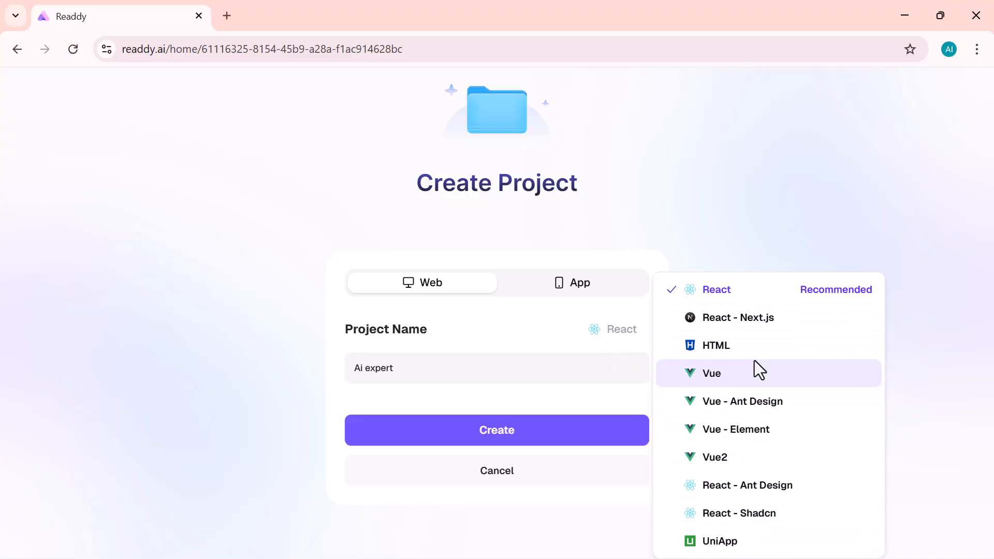
pyautogui.moveTo(708, 297)
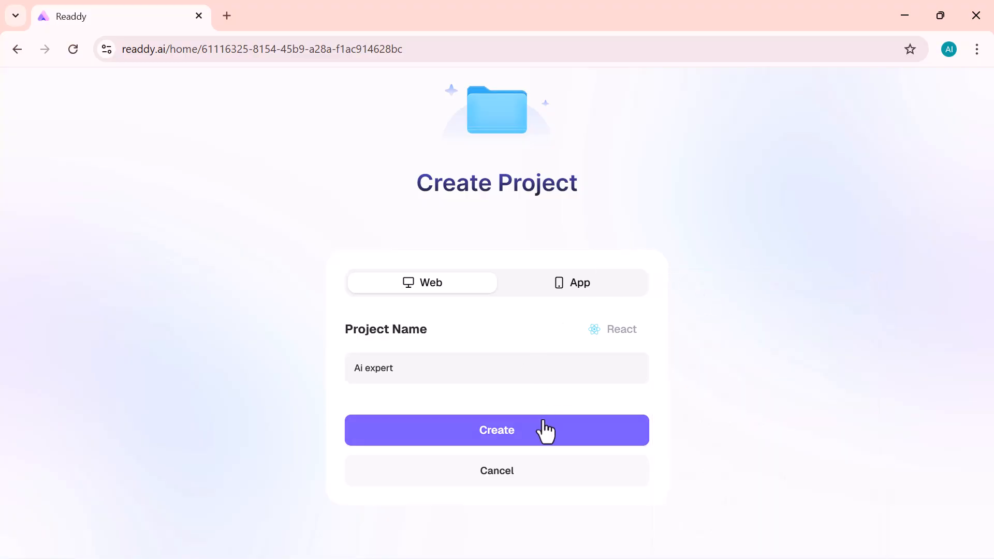
pyautogui.click(497, 430)
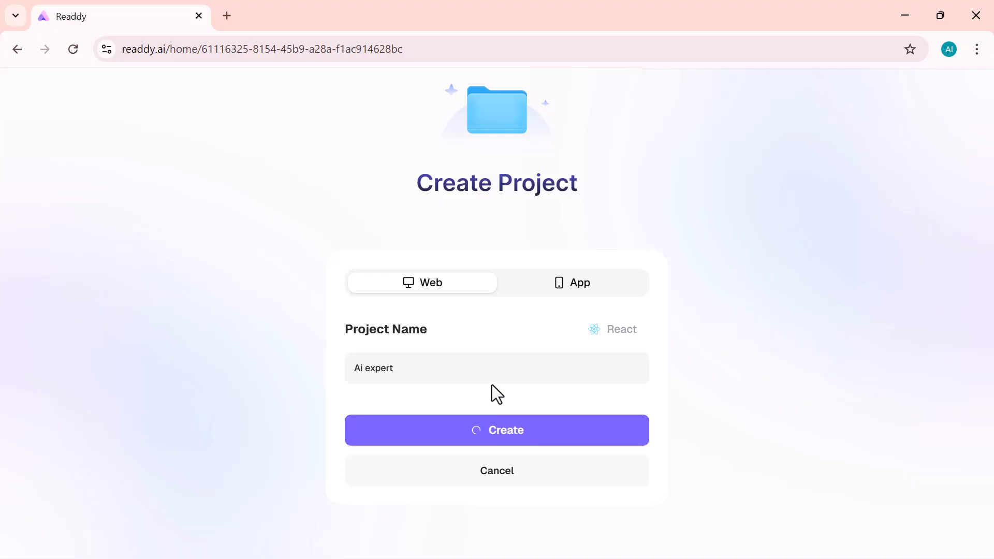
pyautogui.click(496, 429)
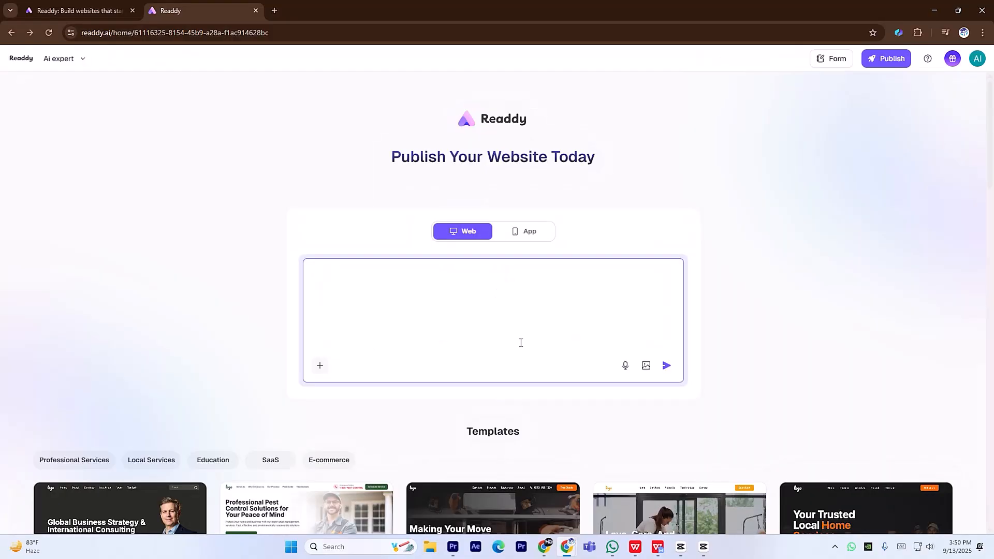
# Send the AI news blog prompt, review the proposed plan and generate the site.
pyautogui.scroll(-3)
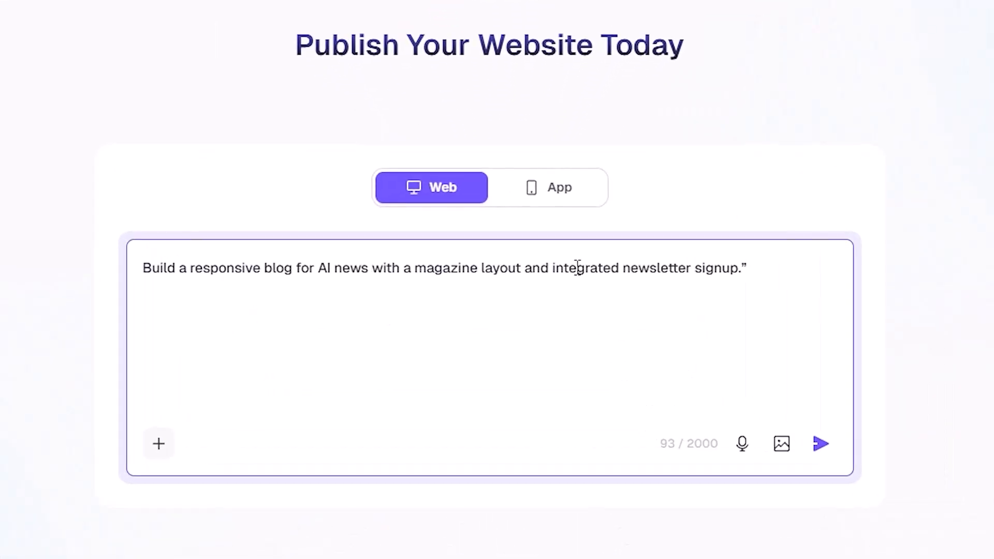
pyautogui.moveTo(819, 446)
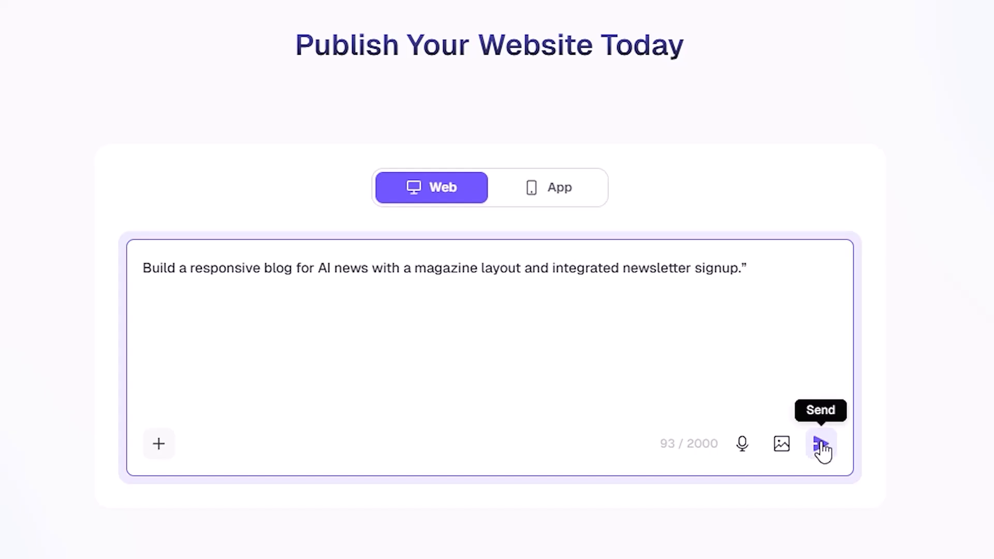
pyautogui.click(820, 443)
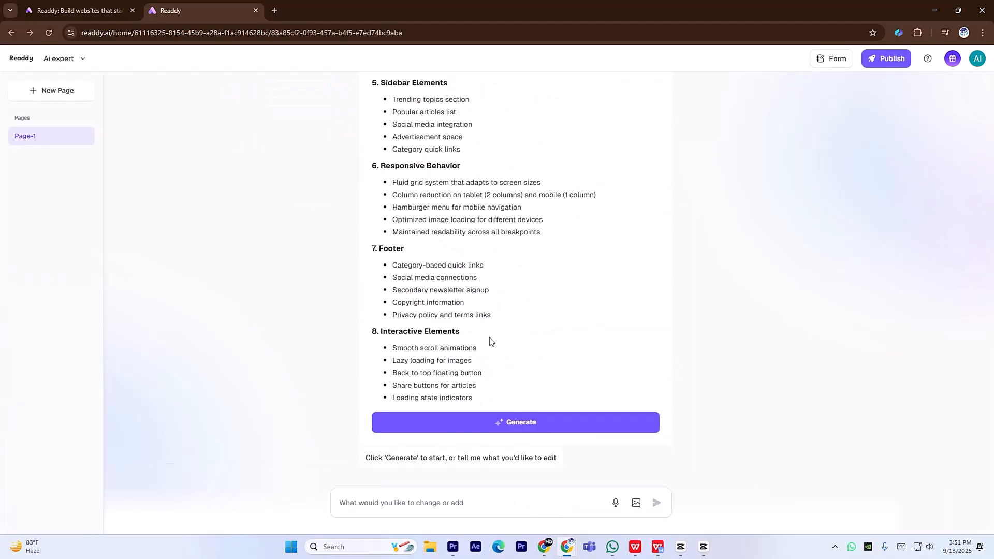
pyautogui.click(516, 423)
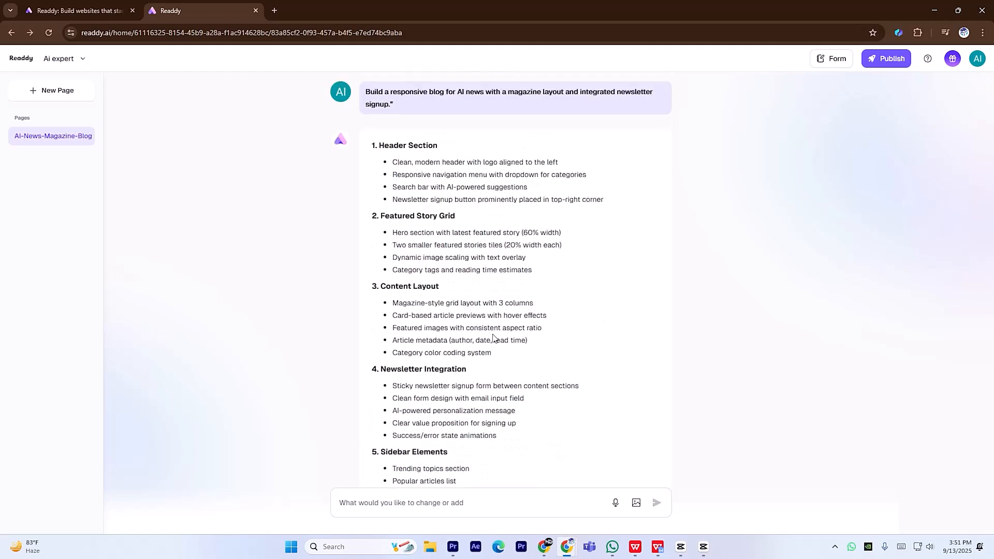
pyautogui.scroll(-3)
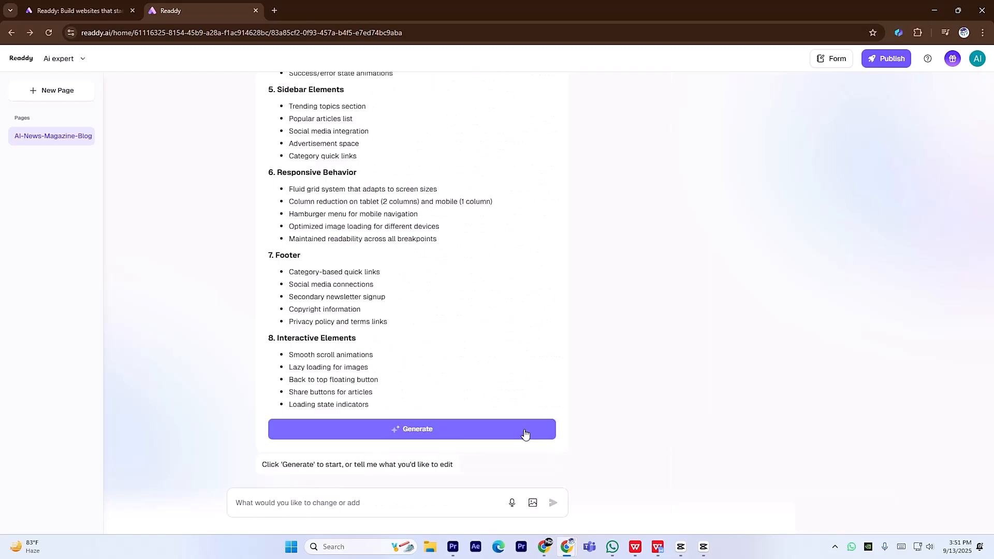
pyautogui.click(412, 428)
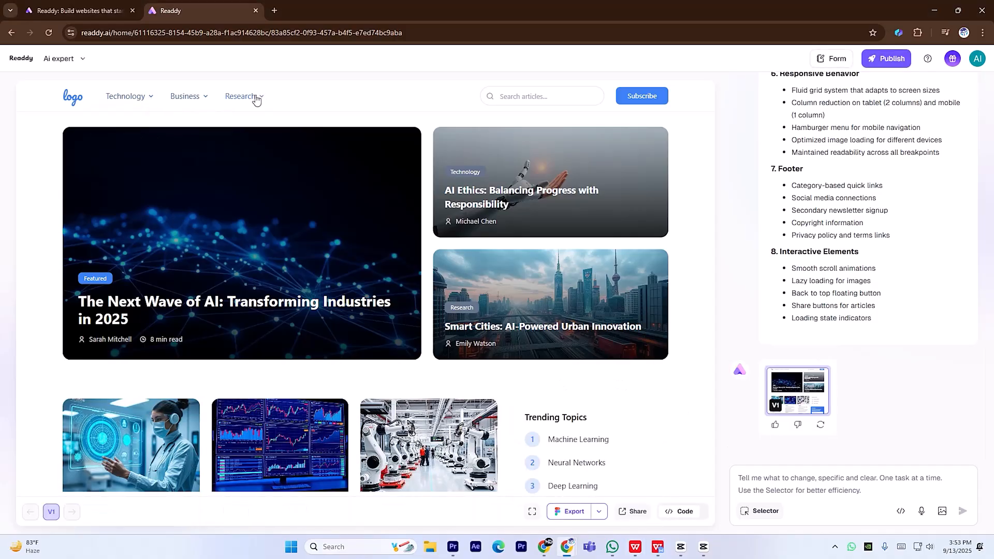
# Browse down the generated AI news magazine blog preview.
pyautogui.scroll(-3)
pyautogui.write('Add Services page with pricing table and FAQ')
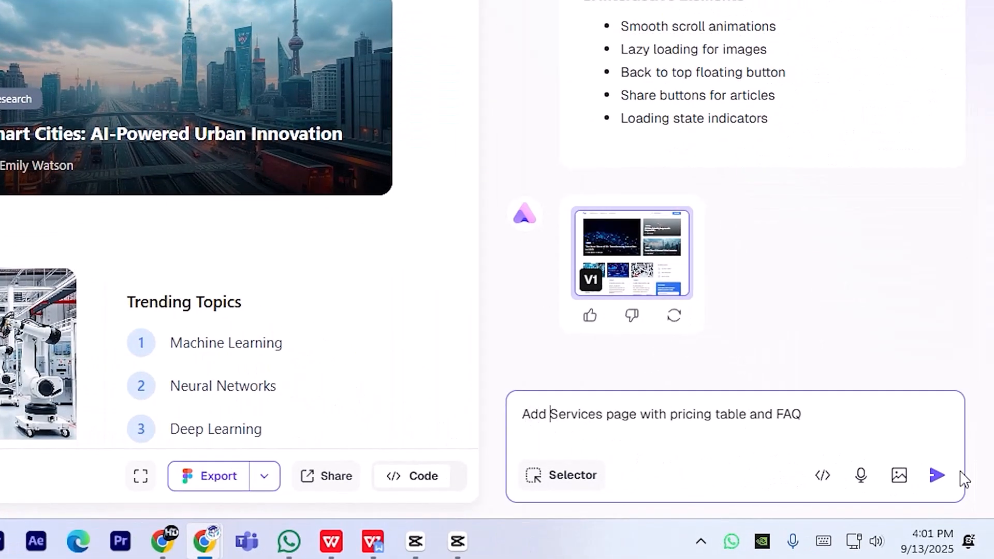
pyautogui.click(933, 474)
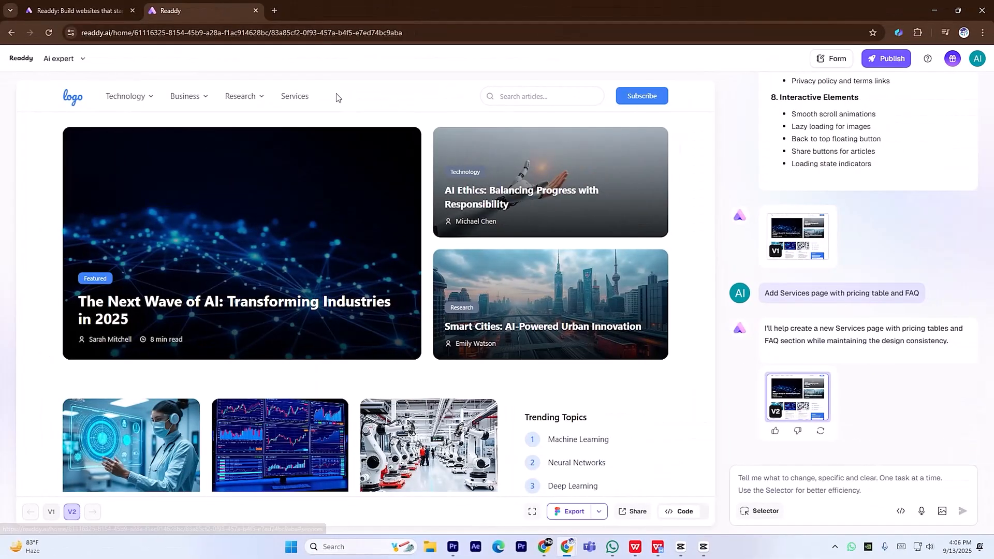
pyautogui.scroll(-3)
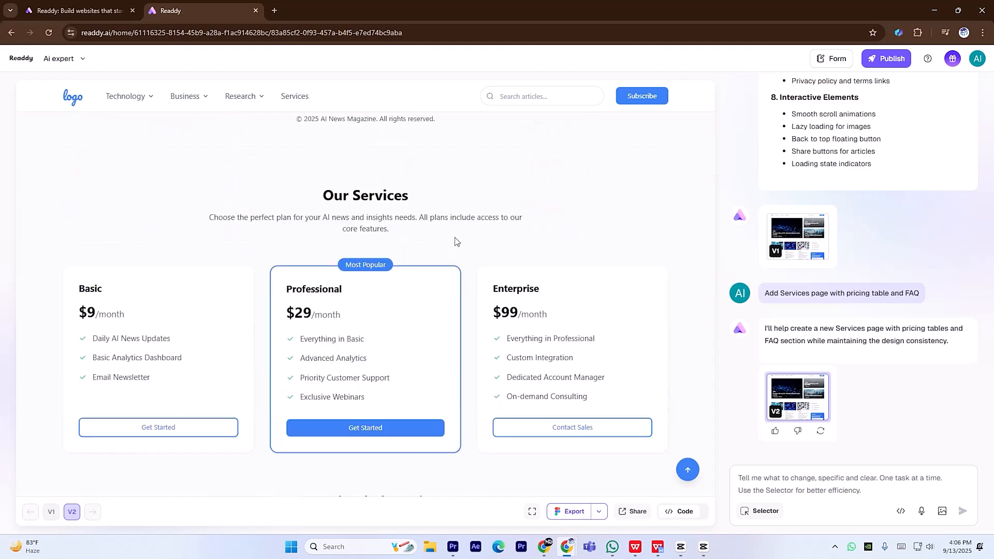
pyautogui.scroll(-3)
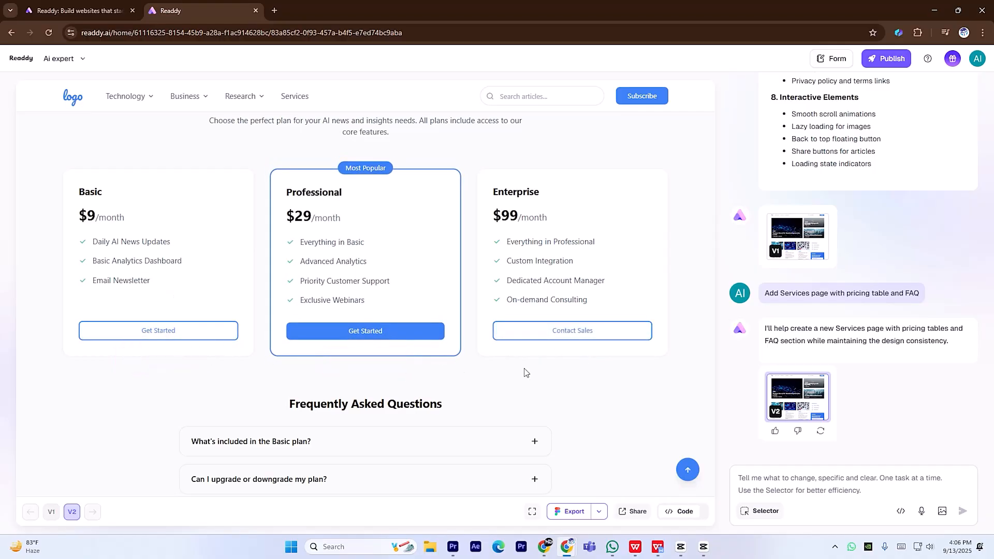
pyautogui.scroll(-3)
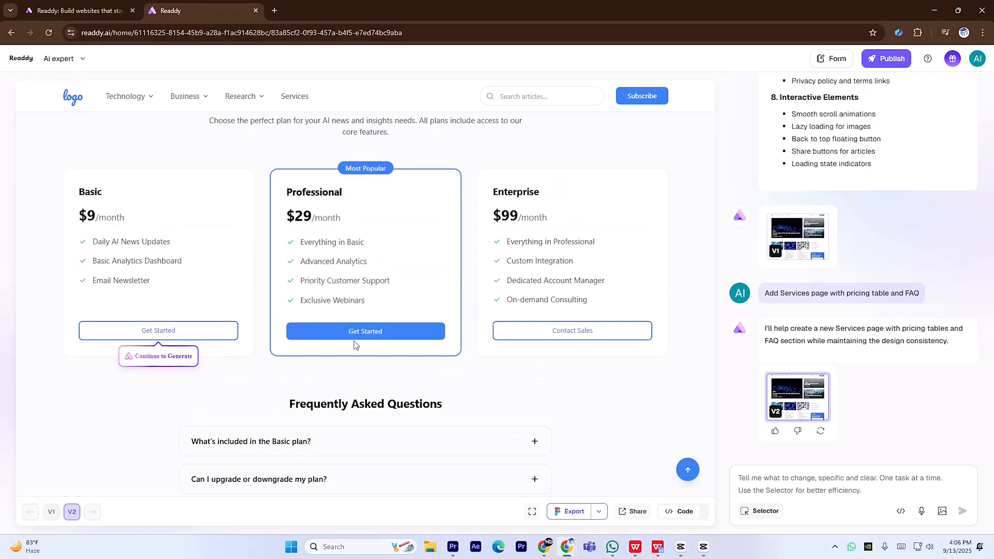
pyautogui.moveTo(378, 336)
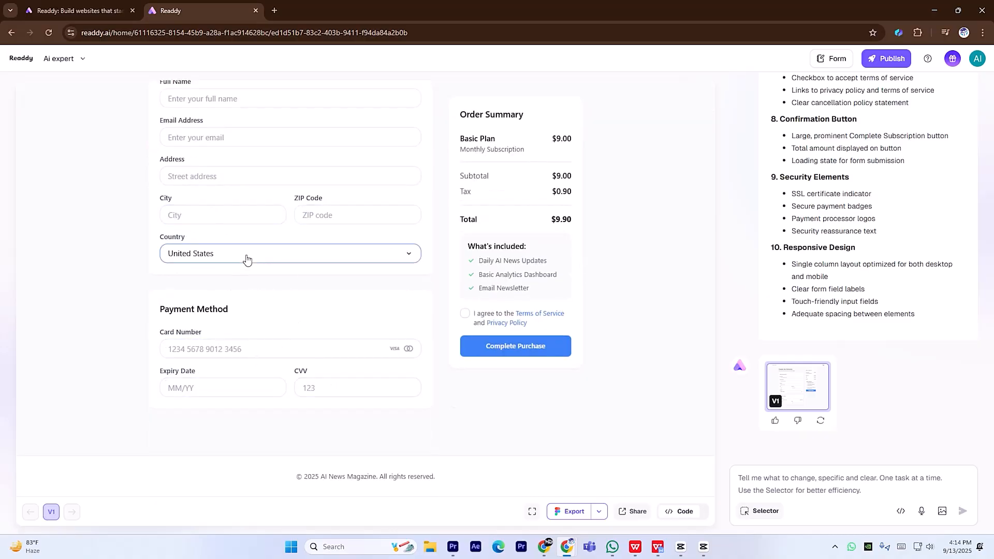
# Enter the chat request 'Add Services page with pricing table and FAQ'.
pyautogui.write('Add Services page with pricing table and FAQ')
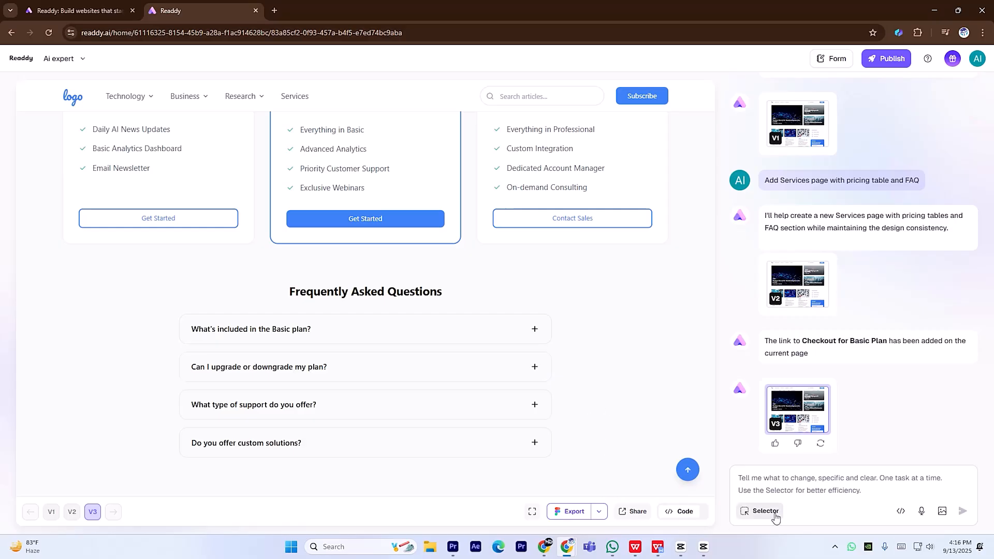
# Select the AI Ethics image, try Remove BG, then generate a 'futuristic bg' background.
pyautogui.click(760, 512)
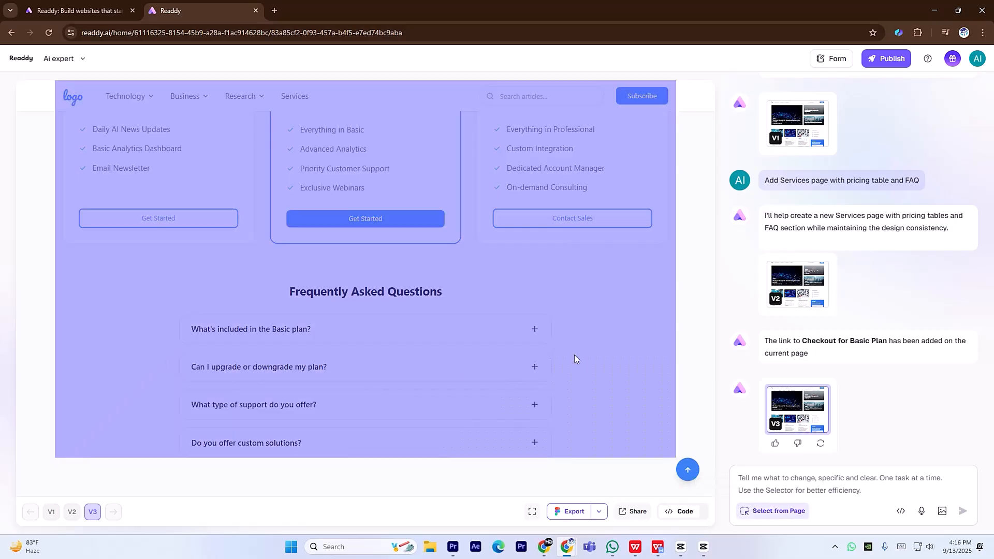
pyautogui.scroll(-3)
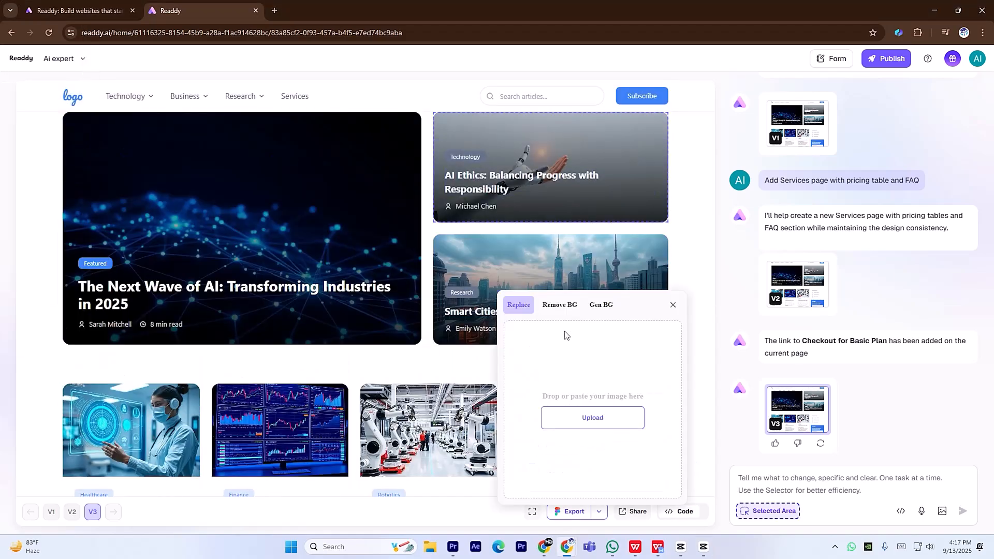
pyautogui.click(559, 304)
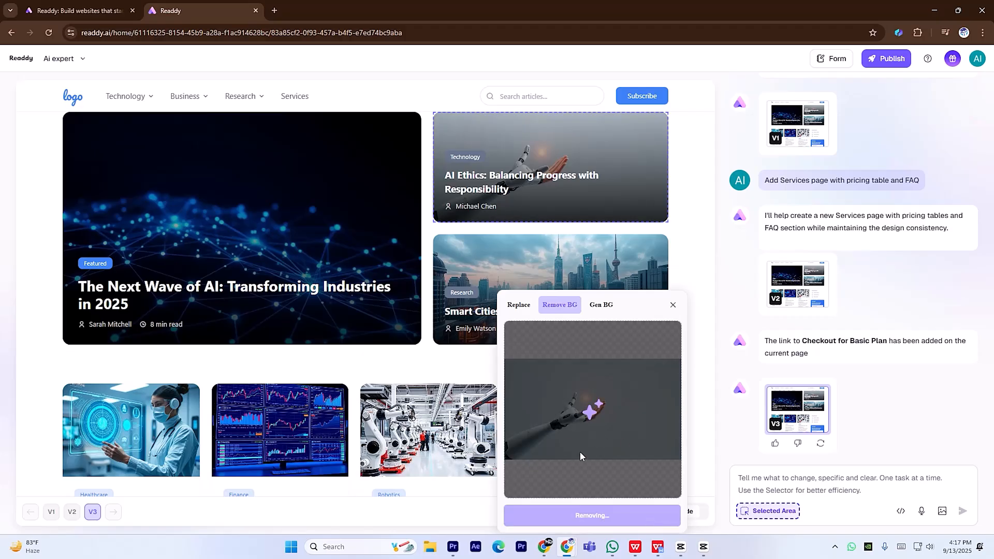
pyautogui.click(601, 304)
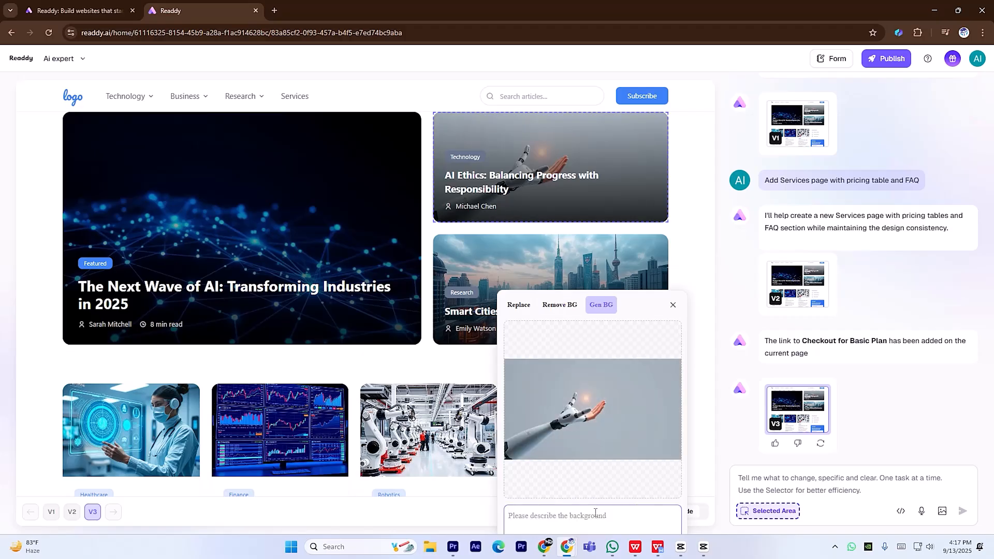
pyautogui.write('futuristic bg')
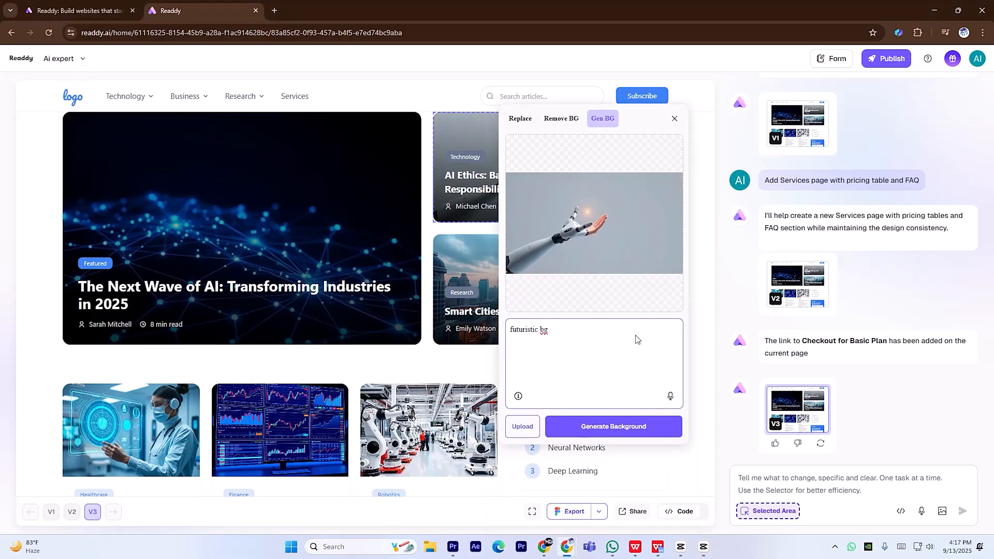
pyautogui.click(612, 426)
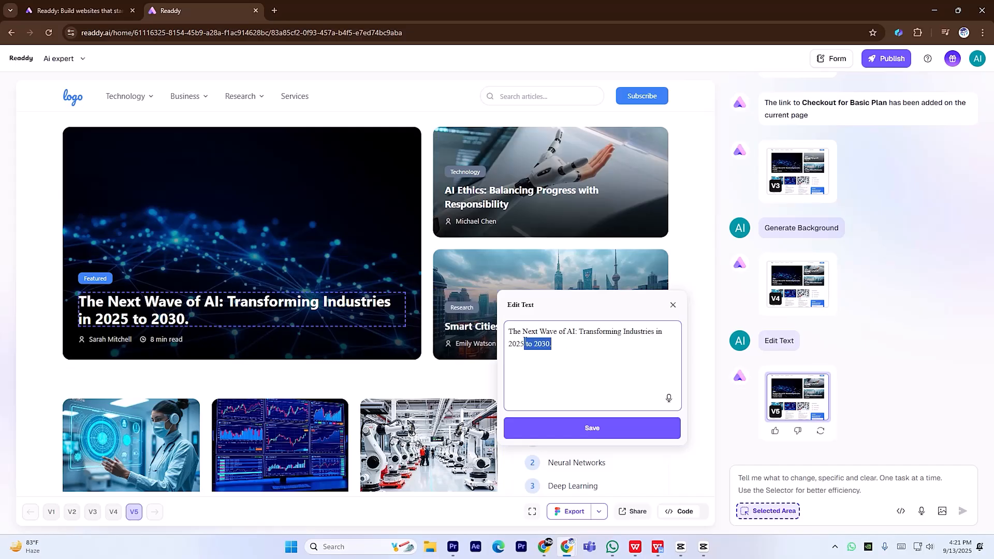
# Delete 'to 2030' from the featured headline and save the text.
pyautogui.press('Delete')
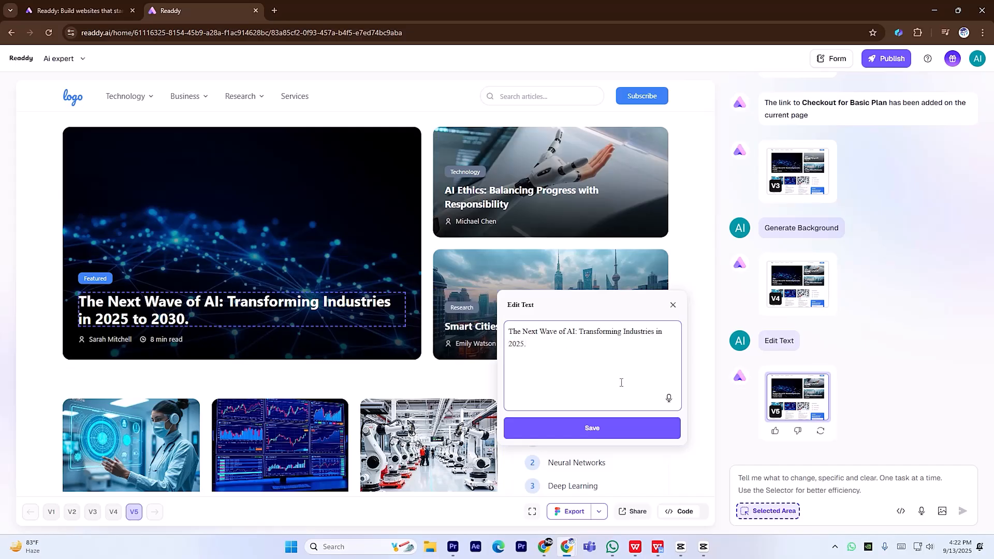
pyautogui.click(591, 429)
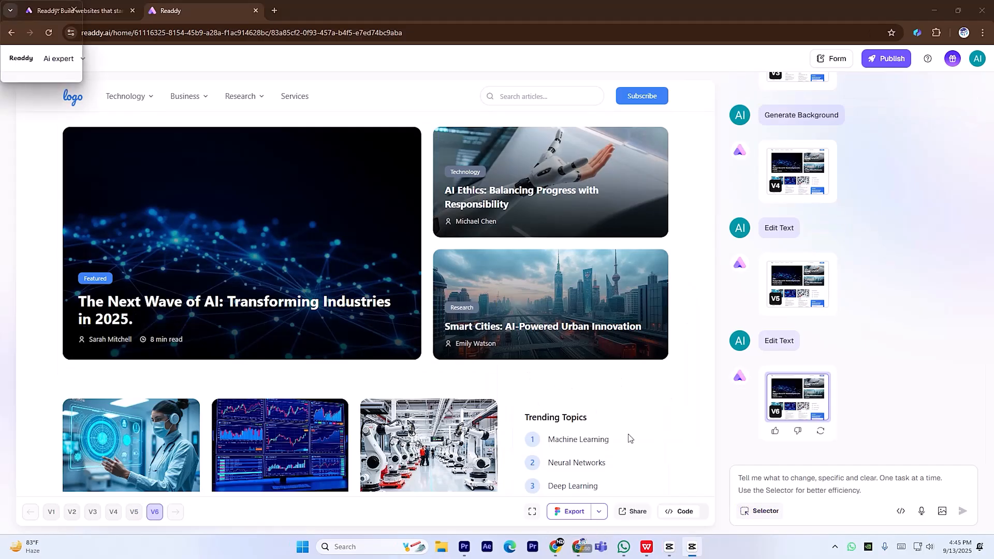
# View the site's HTML code panel, then return to the Readdy home page.
pyautogui.click(681, 511)
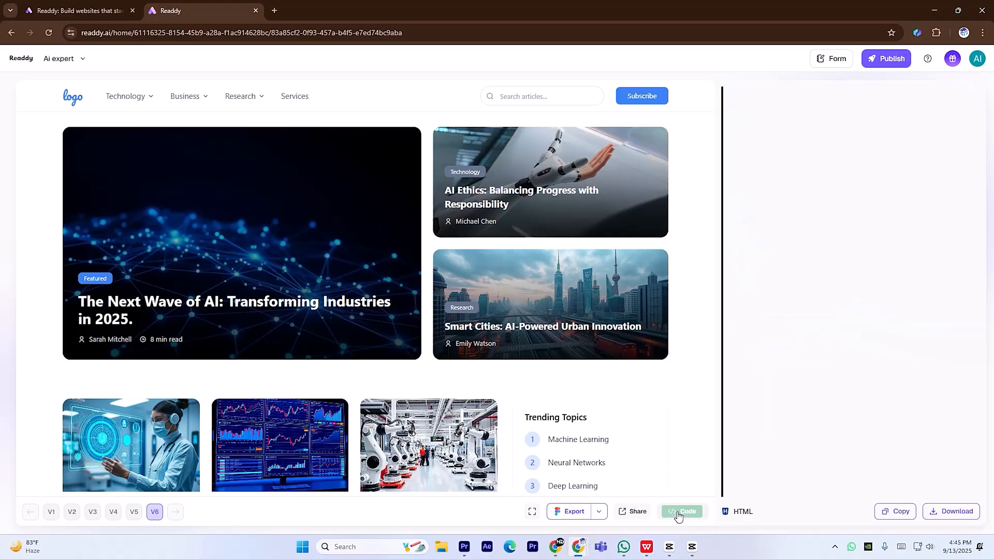
pyautogui.click(681, 511)
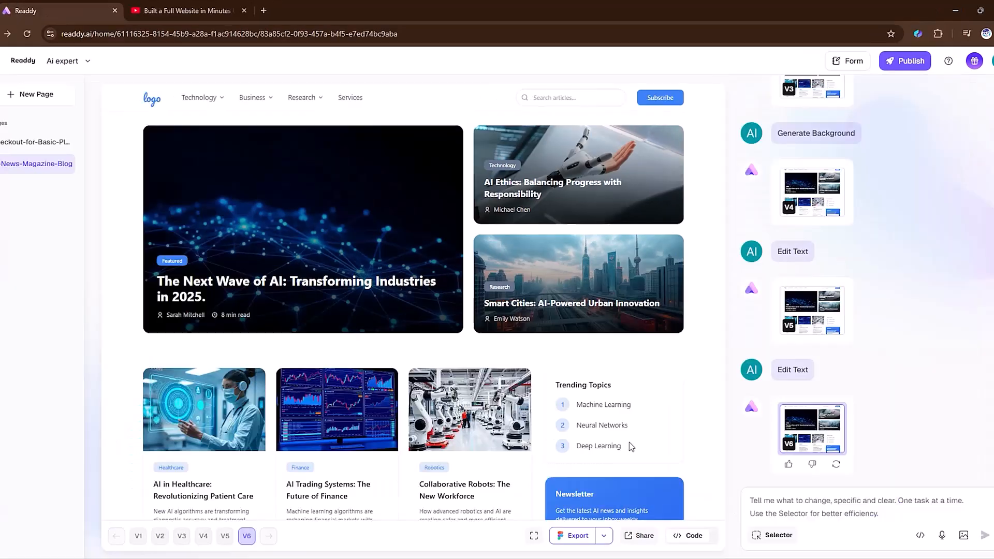
pyautogui.click(905, 60)
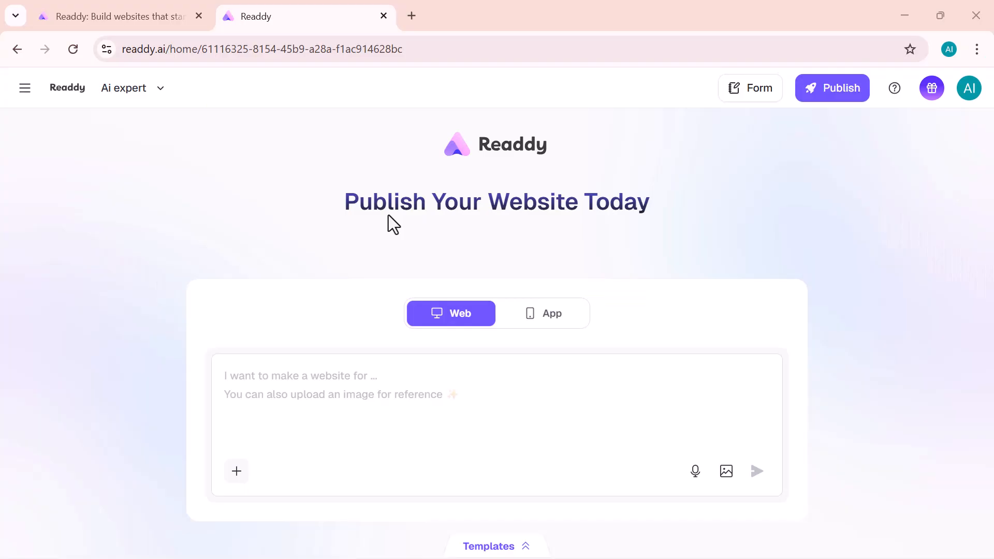
# Paste the digital marketing agency brief with a testimonials section and submit it.
pyautogui.click(278, 391)
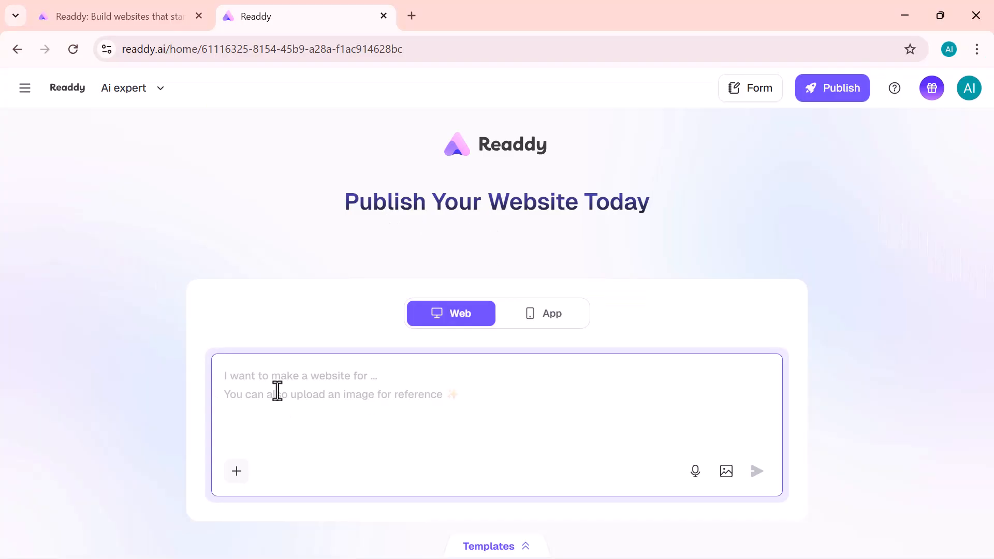
pyautogui.moveTo(359, 381)
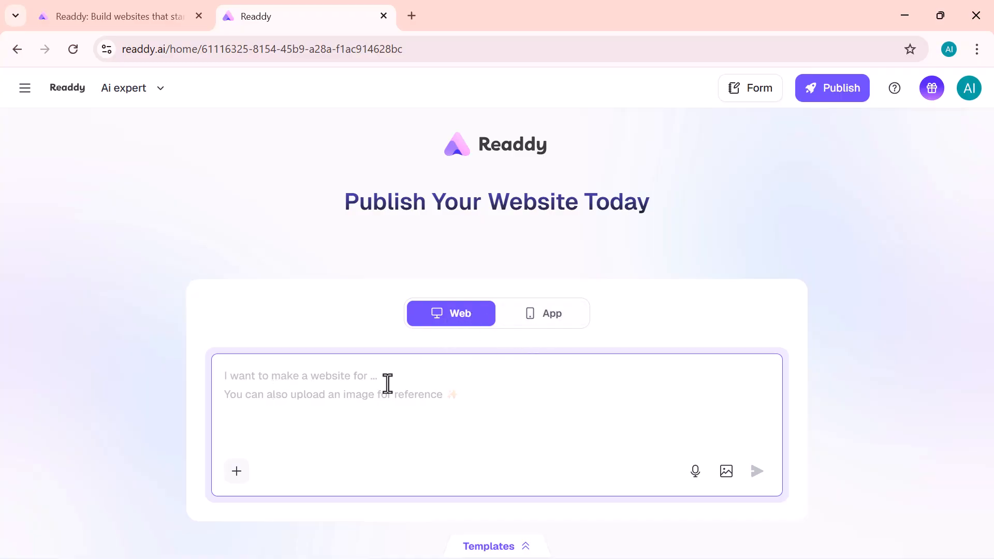
pyautogui.click(300, 376)
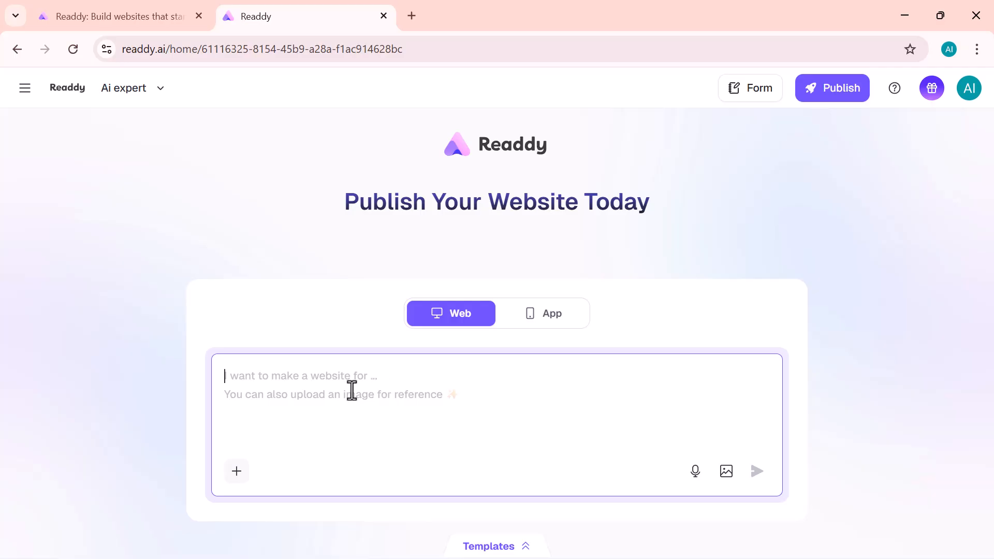
pyautogui.write('Testimonials: Display 3–4 client reviews with photos and star ratings.')
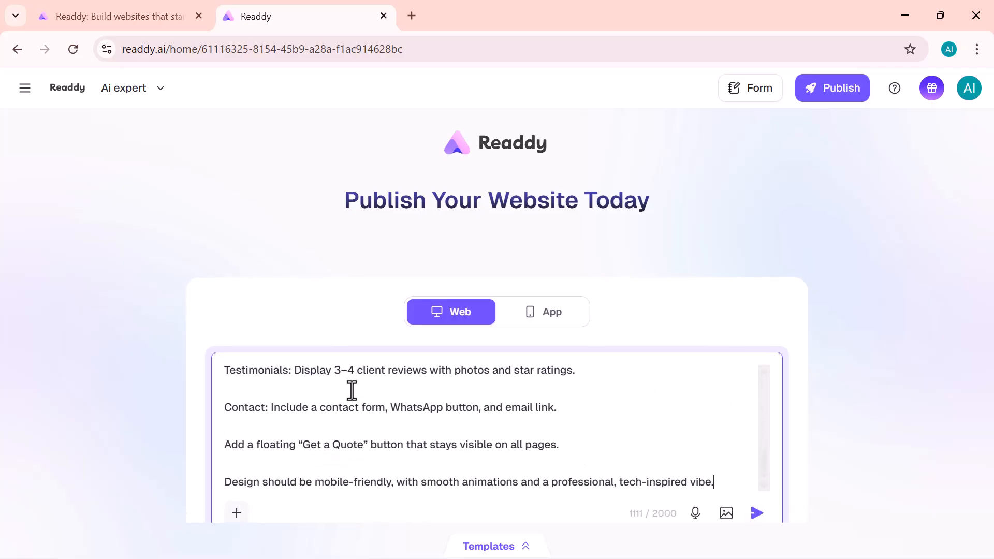
pyautogui.scroll(3)
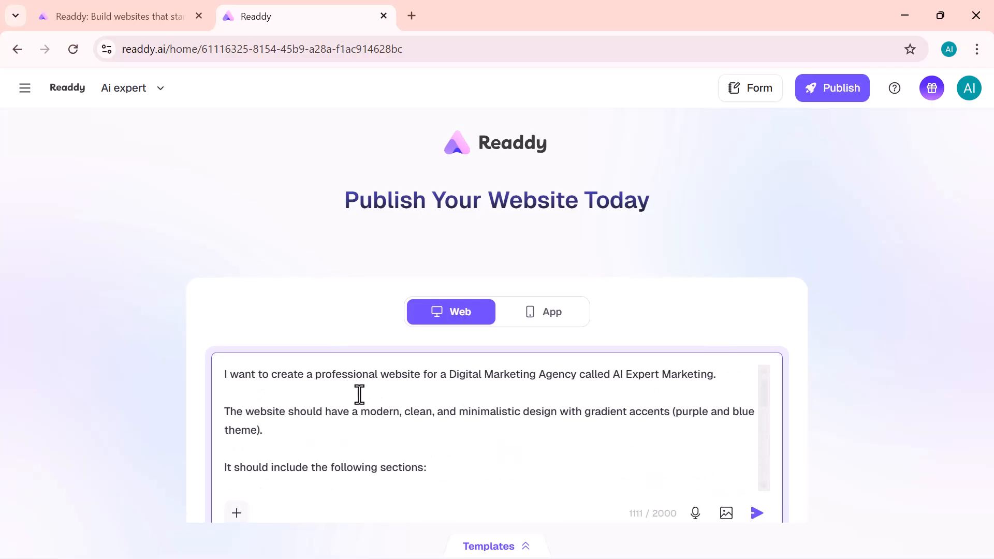
pyautogui.click(755, 512)
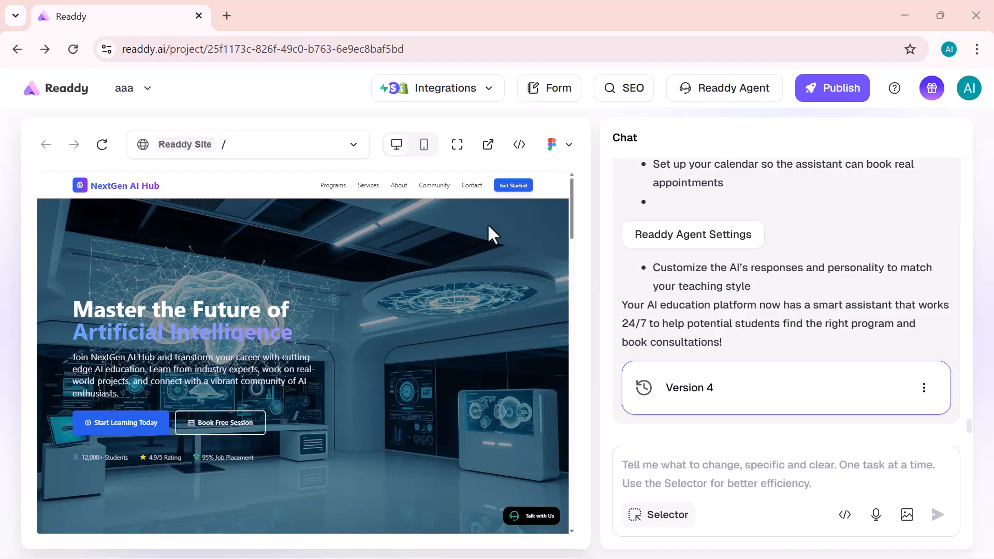
# Select the hero image and learning path heading with Selector, then close Edit Text unchanged.
pyautogui.scroll(-3)
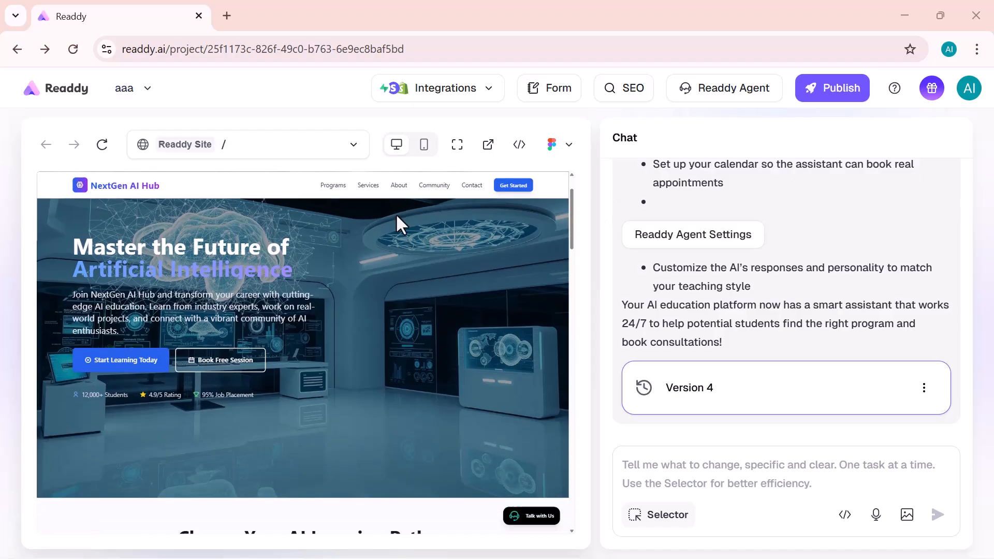
pyautogui.scroll(-3)
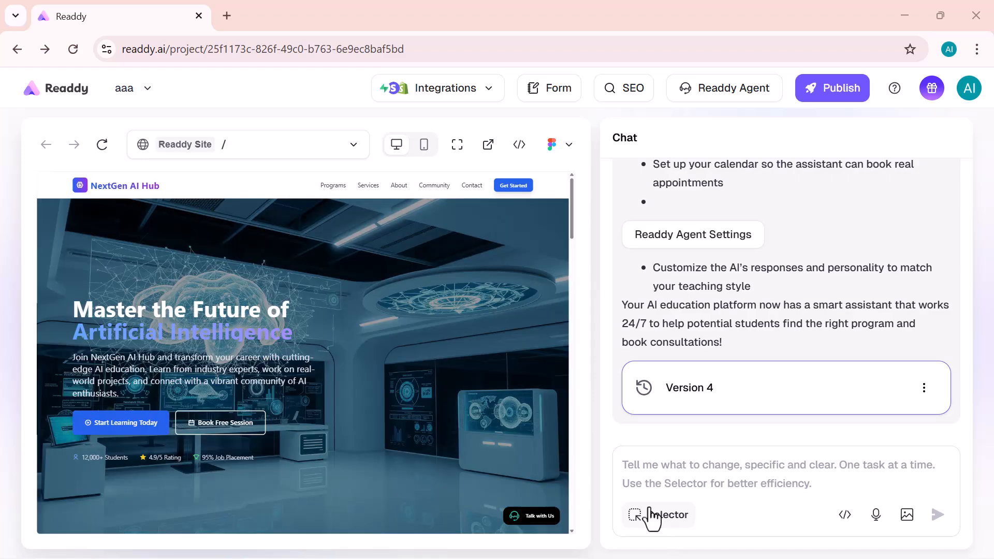
pyautogui.click(656, 514)
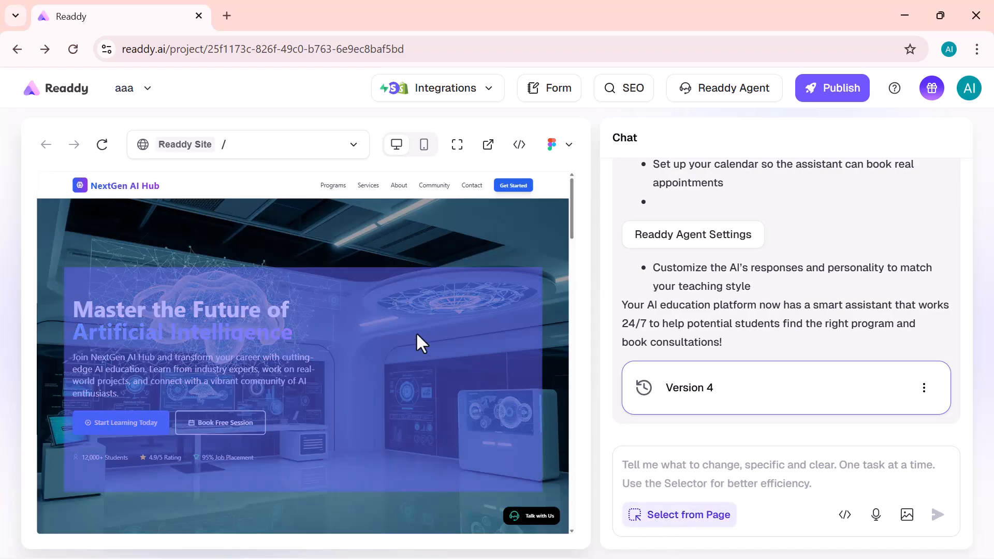
pyautogui.click(182, 319)
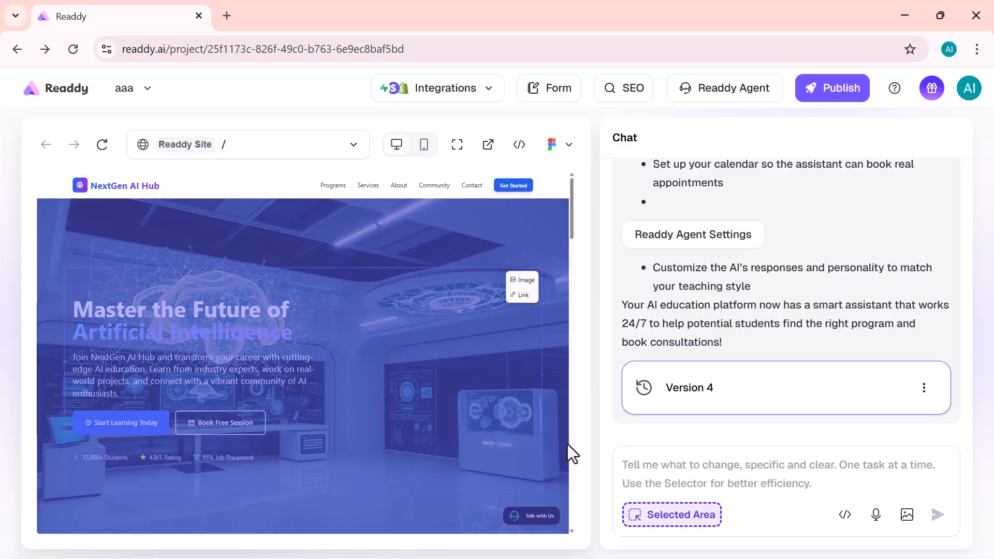
pyautogui.scroll(-3)
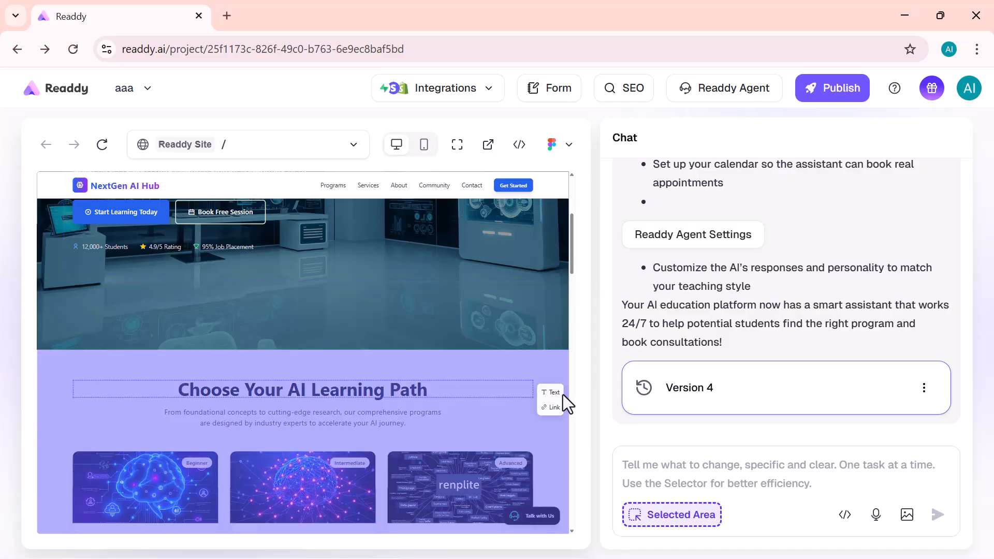
pyautogui.click(550, 392)
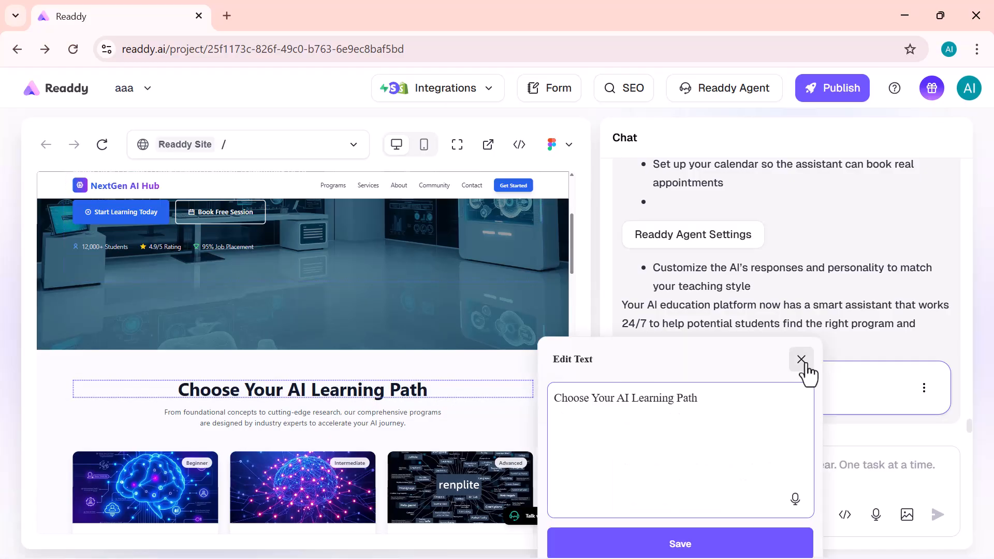
pyautogui.click(801, 359)
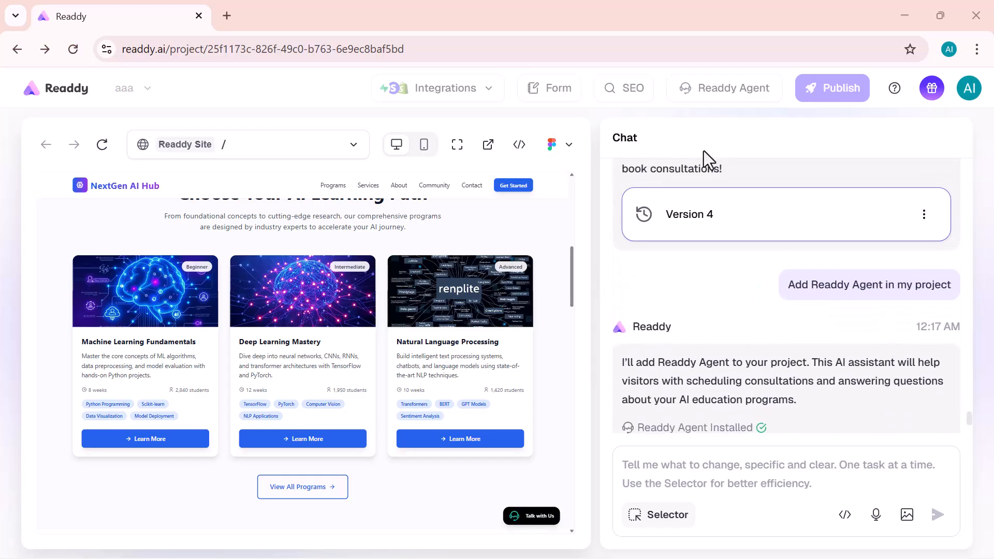
pyautogui.moveTo(429, 30)
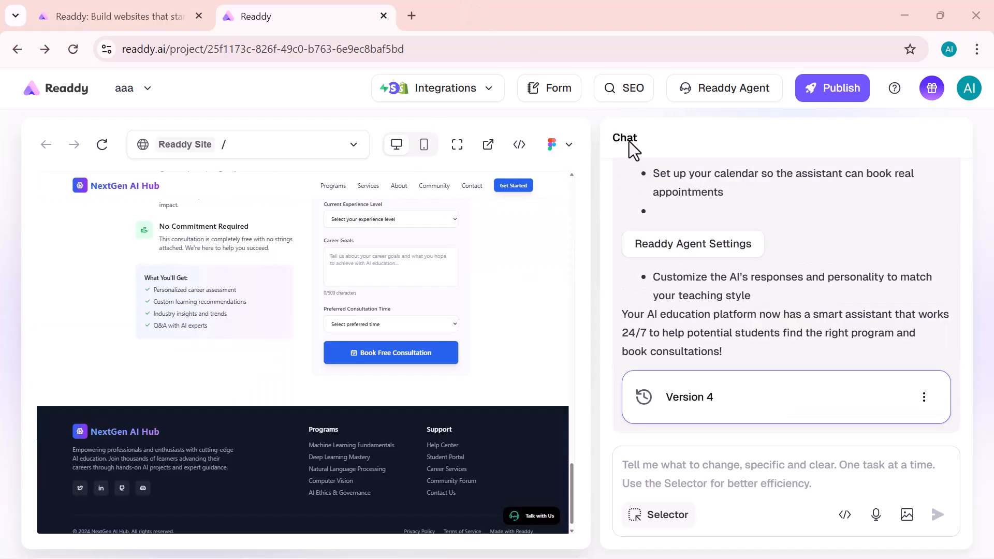
pyautogui.moveTo(527, 534)
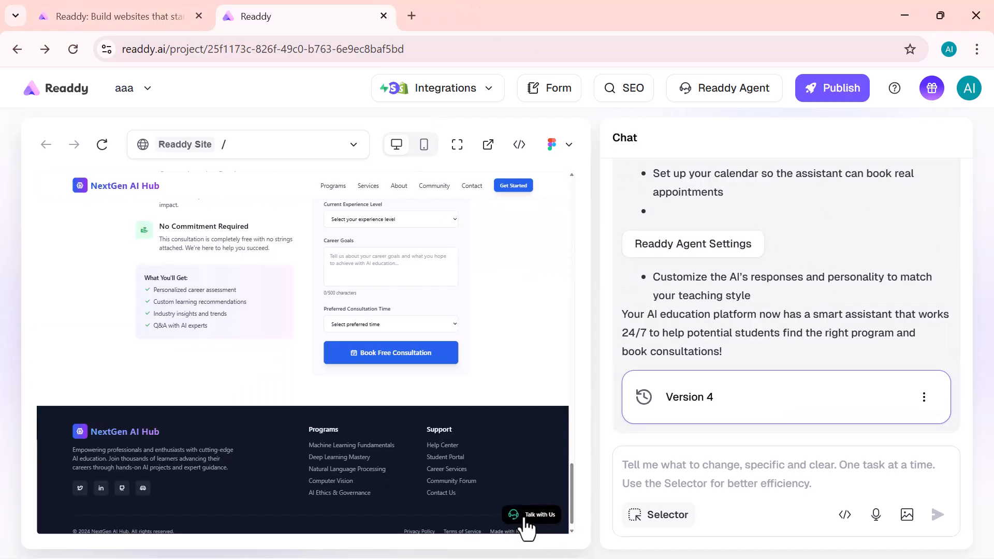
# Message the Talk with Us assistant, hold a voice call with it, then end the call.
pyautogui.click(533, 514)
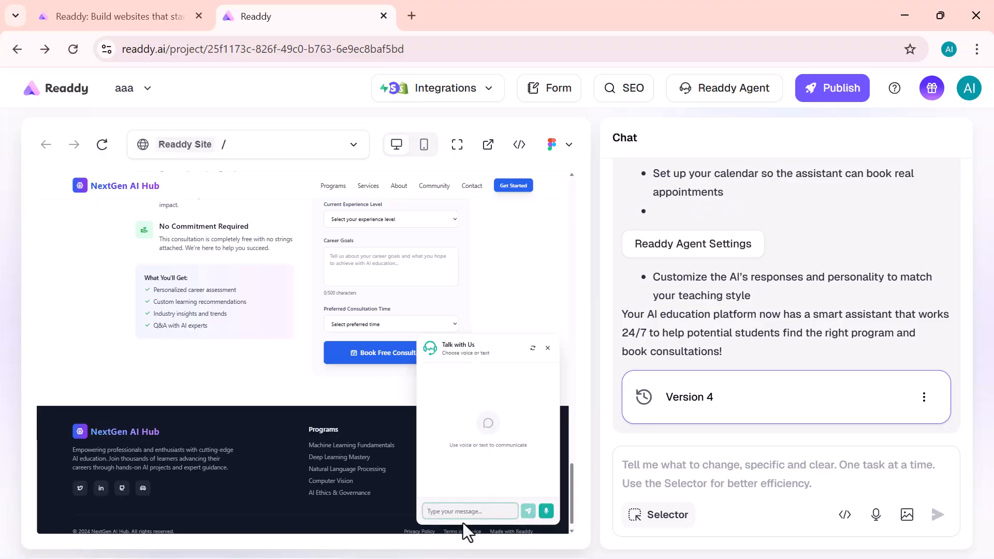
pyautogui.click(532, 512)
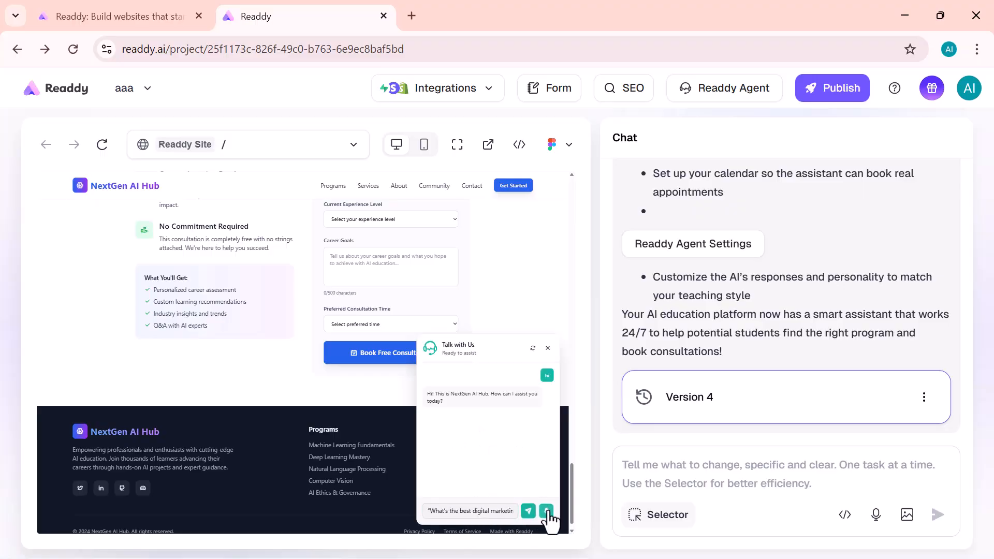
pyautogui.click(546, 511)
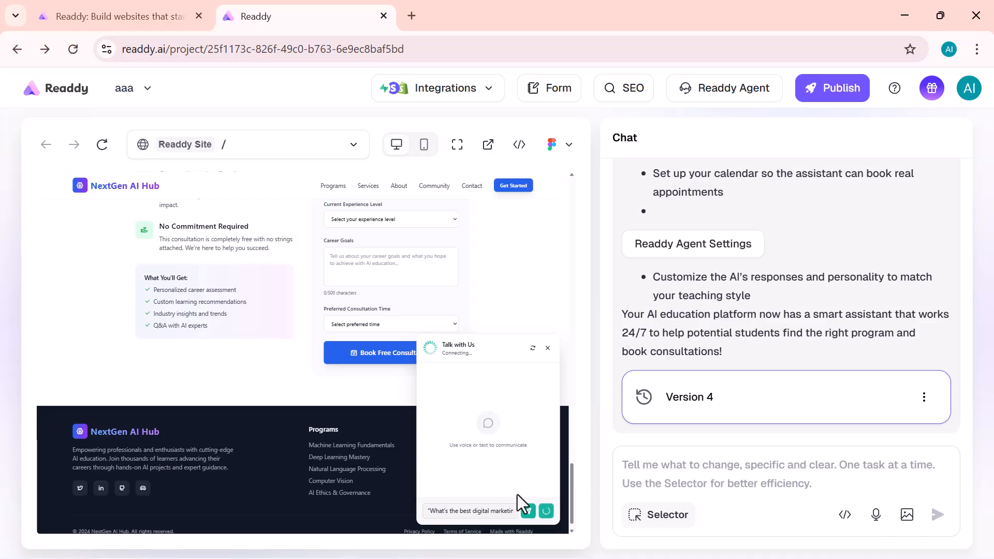
pyautogui.click(526, 510)
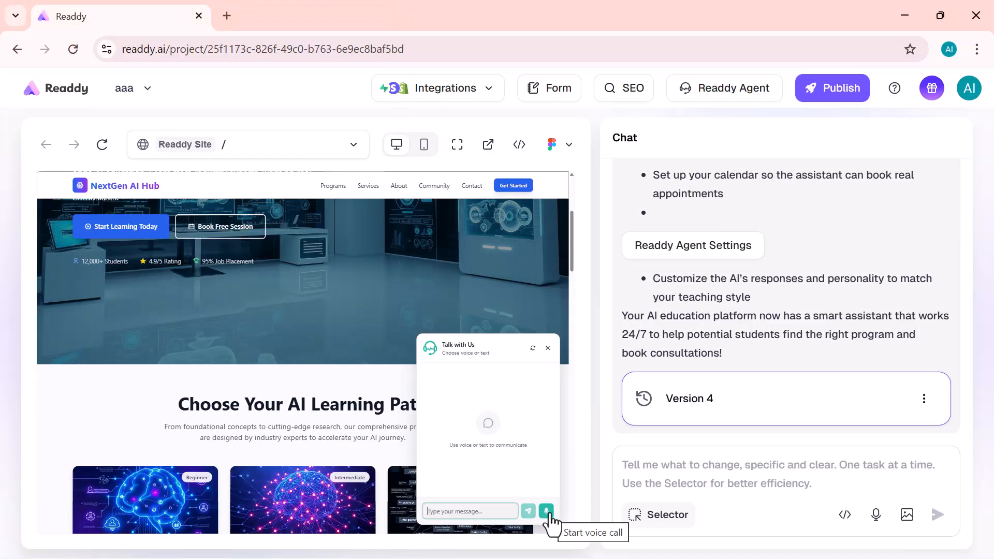
pyautogui.click(545, 511)
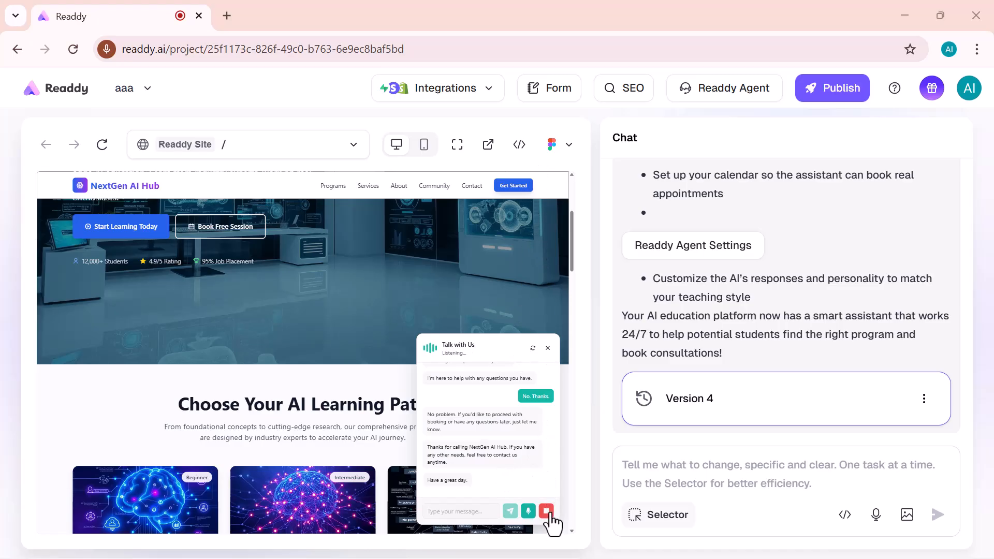
pyautogui.click(545, 512)
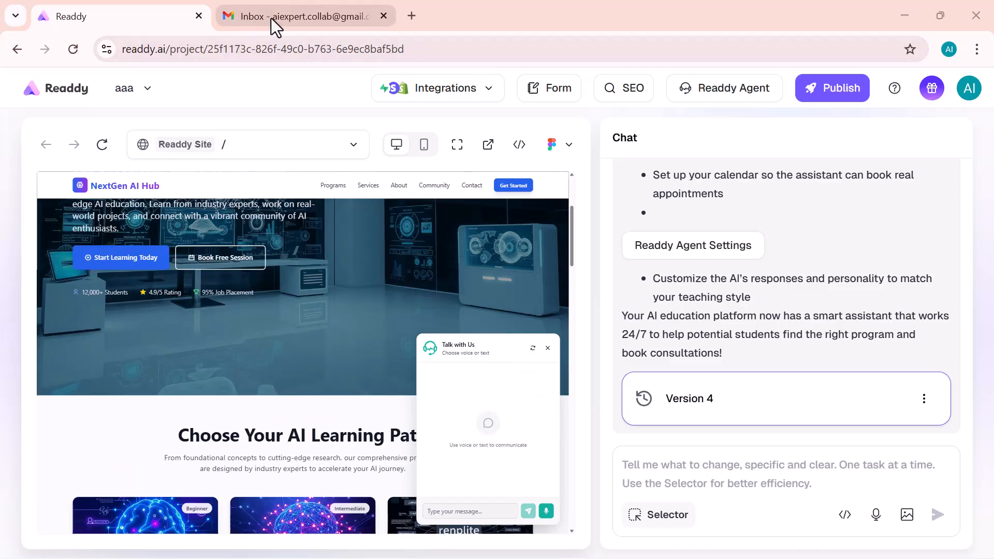
pyautogui.moveTo(286, 23)
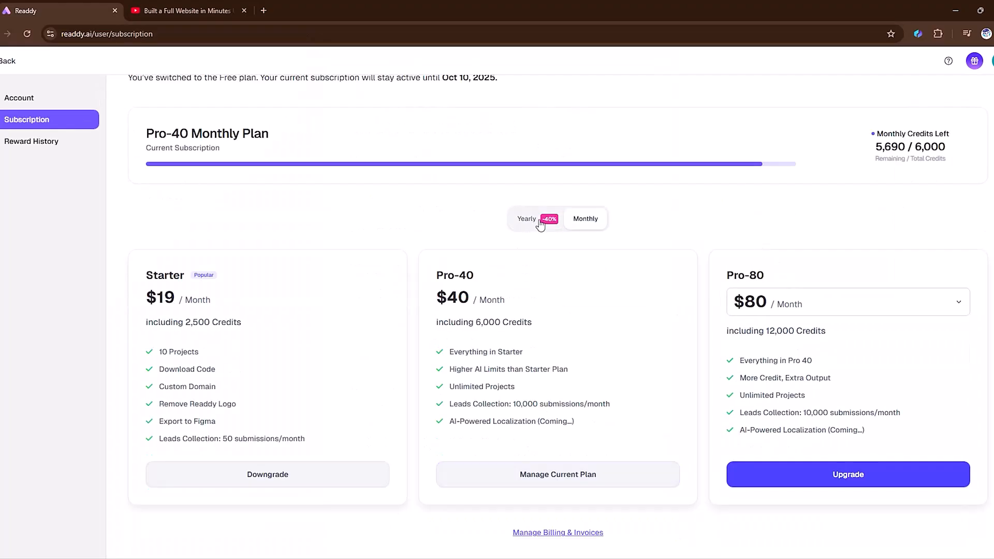
# Switch the Subscription page to yearly billing to see the discounted plan prices.
pyautogui.click(525, 218)
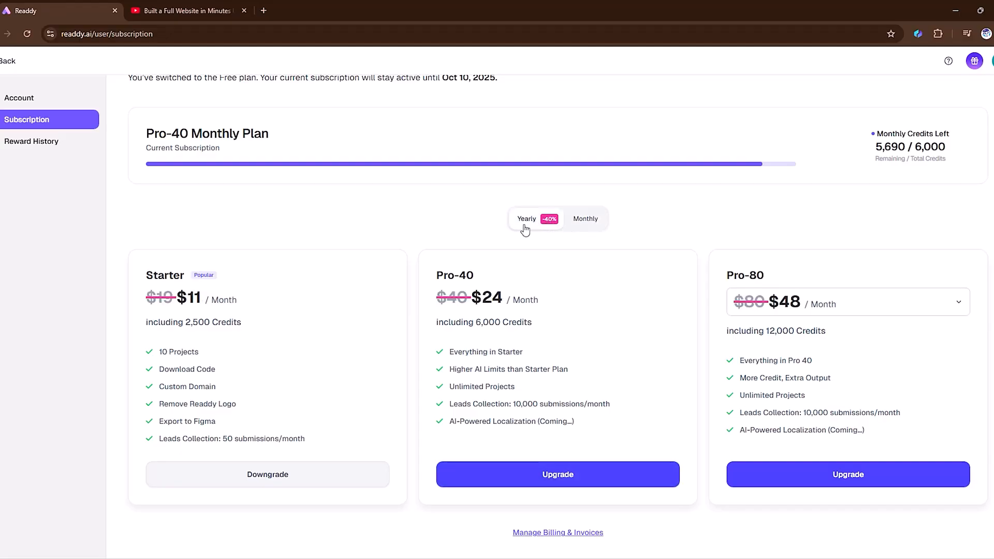
pyautogui.click(585, 218)
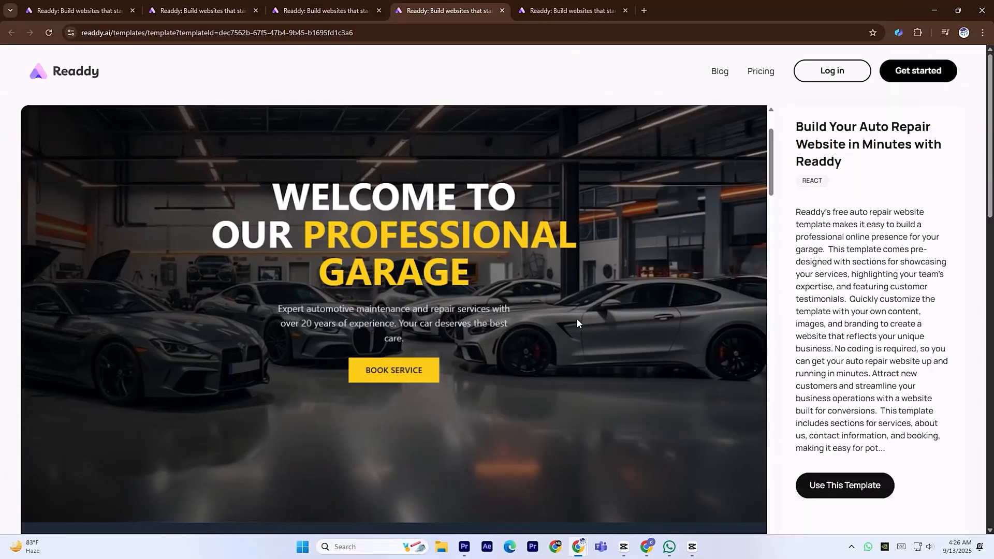
# Scroll through the full Auto Repair garage template preview.
pyautogui.scroll(-3)
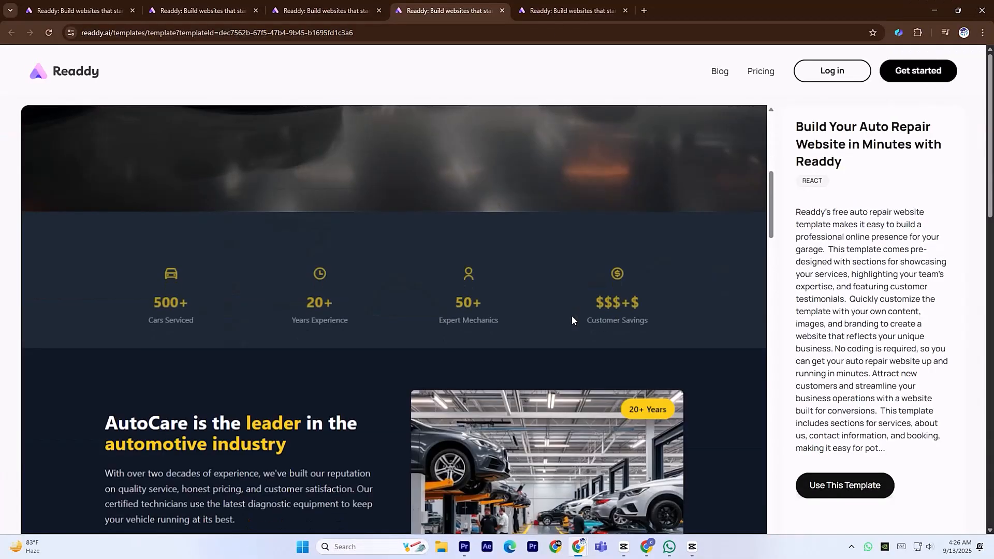
pyautogui.scroll(-3)
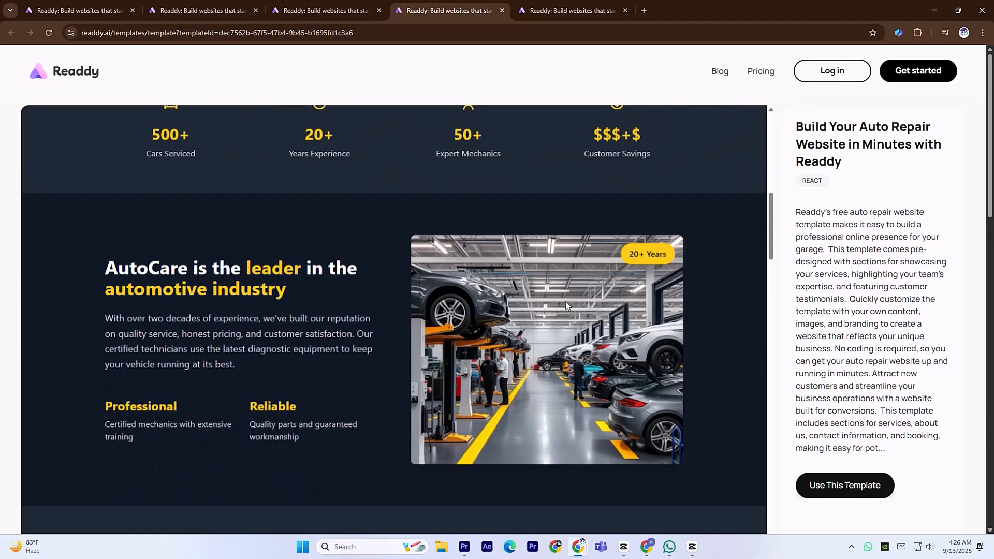
pyautogui.scroll(-3)
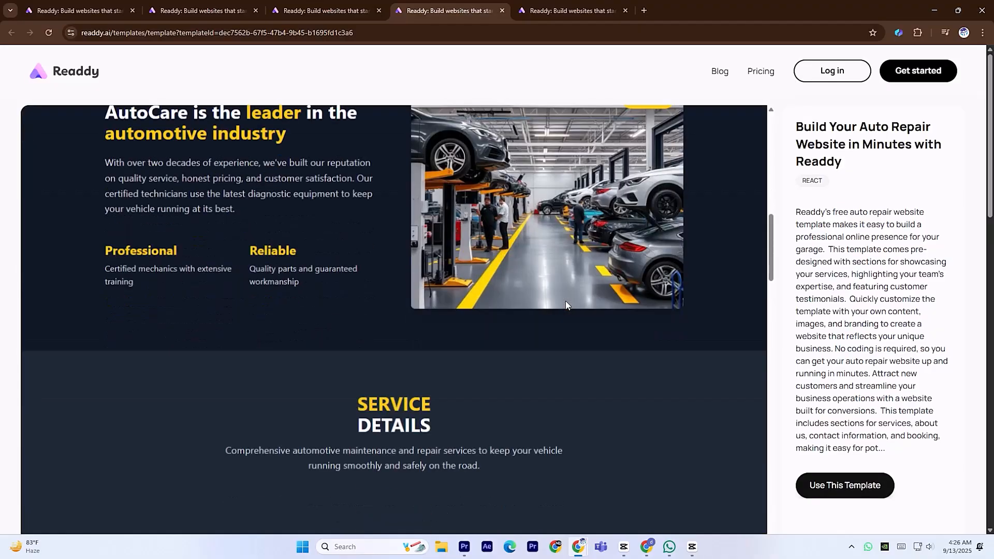
pyautogui.scroll(-3)
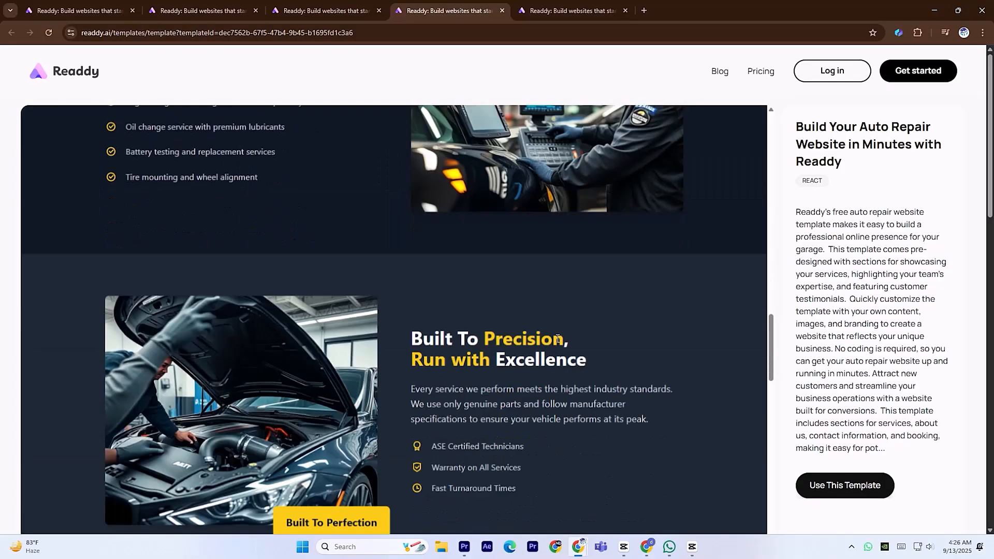
pyautogui.scroll(-3)
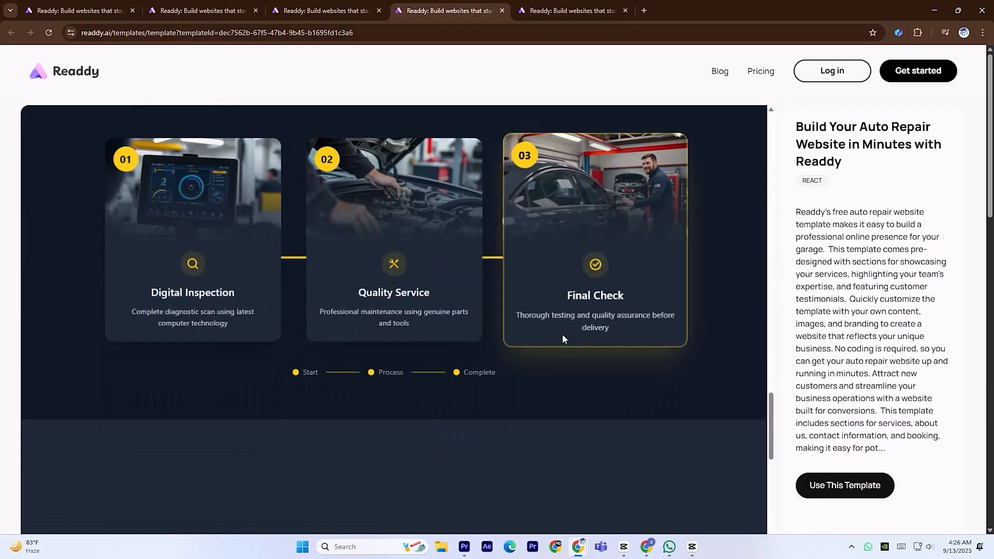
pyautogui.scroll(-3)
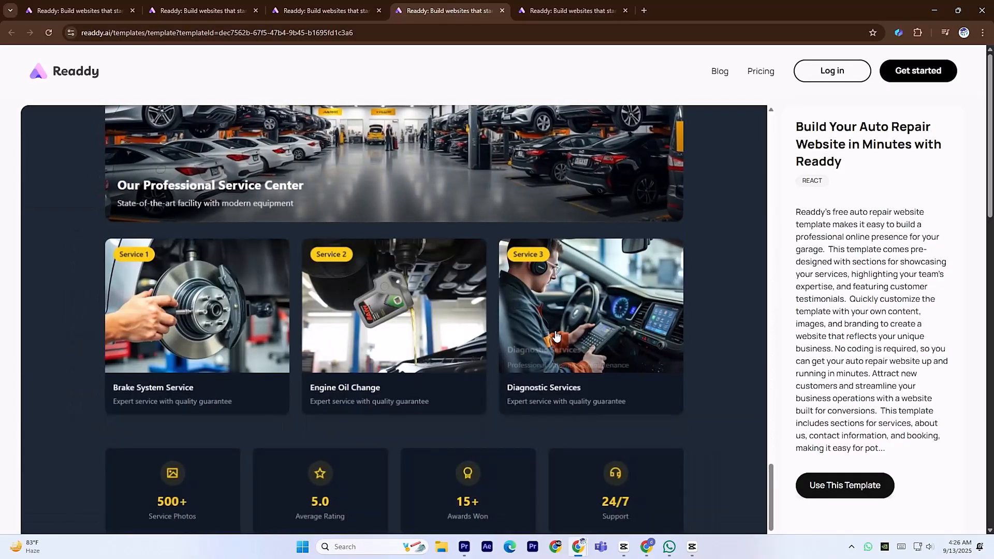
# Preview the Custom Cake Shop and El Taco Loco food truck templates.
pyautogui.click(325, 11)
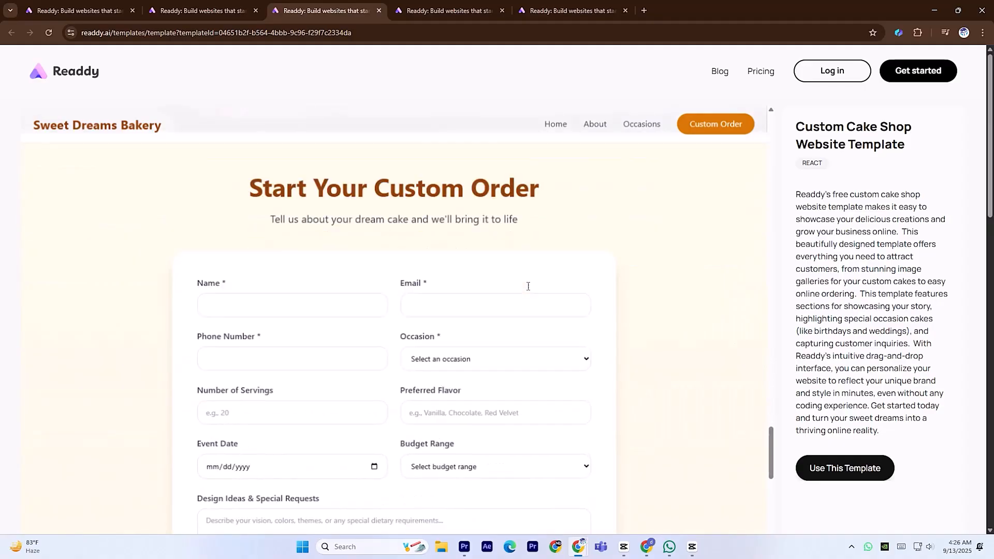
pyautogui.click(201, 11)
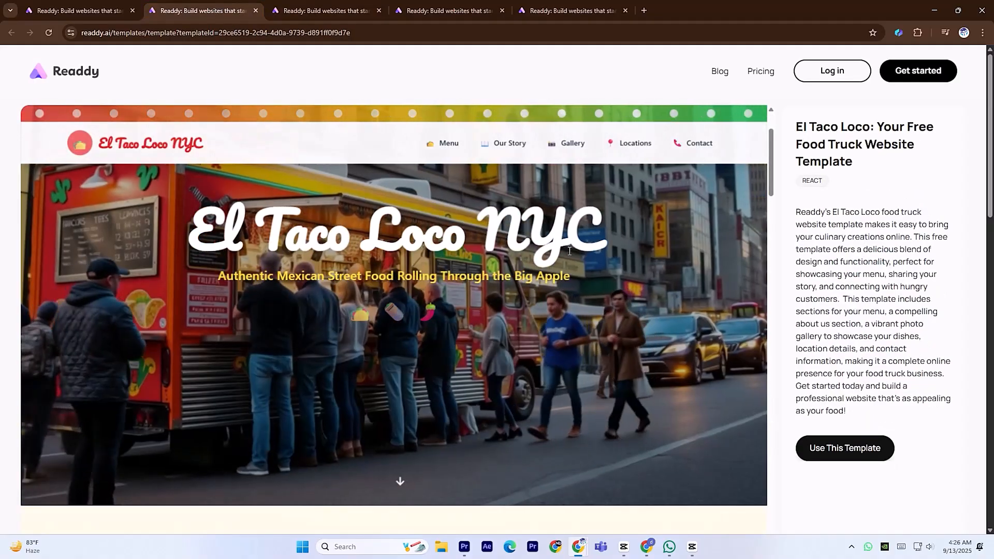
pyautogui.scroll(-3)
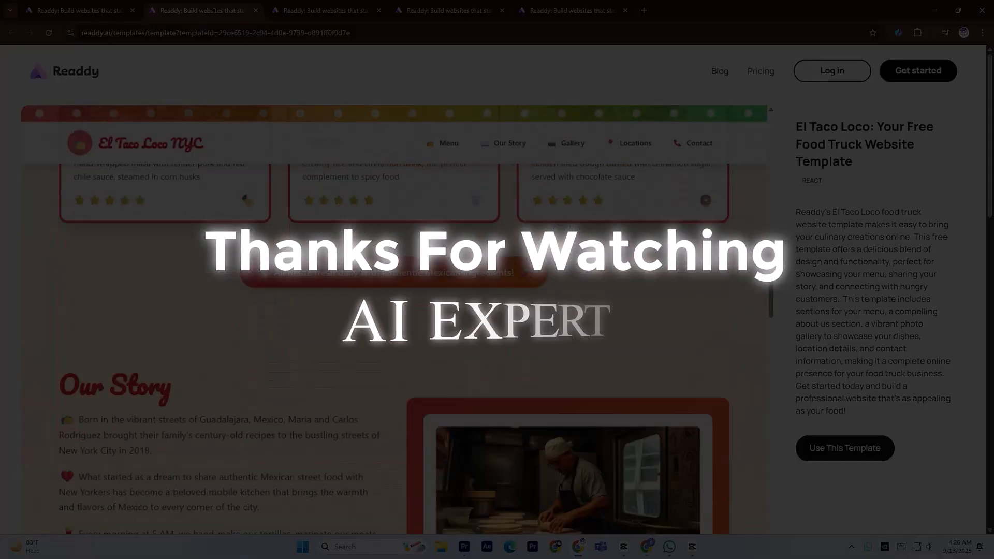
# Scroll the readdy.ai homepage past the how-it-works steps to the comparison with traditional builders.
pyautogui.scroll(-3)
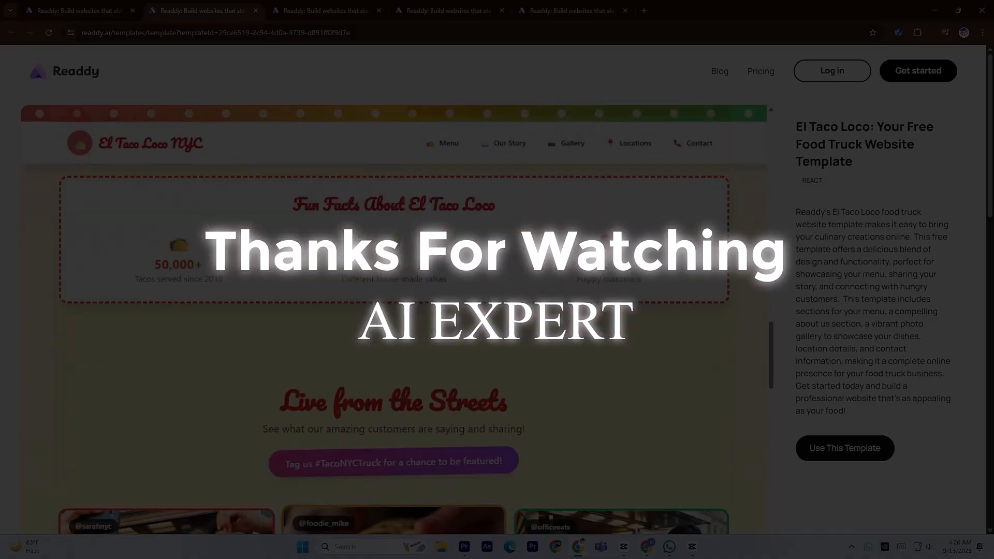
pyautogui.scroll(-3)
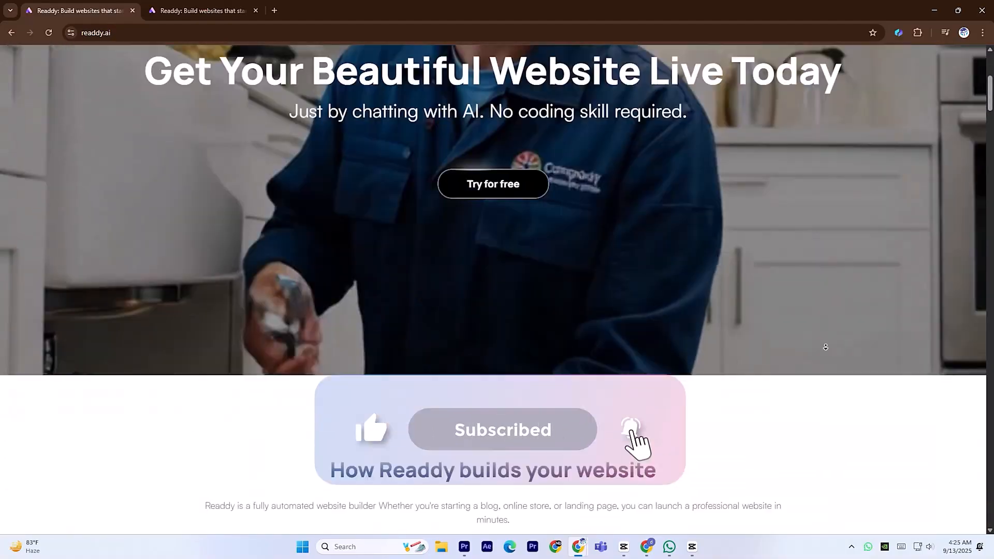
pyautogui.scroll(-3)
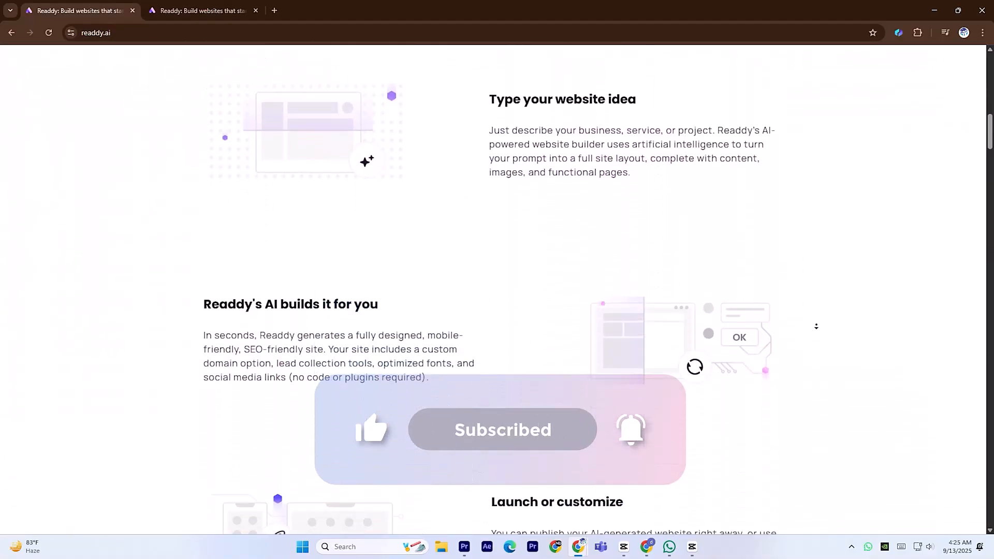
pyautogui.scroll(-3)
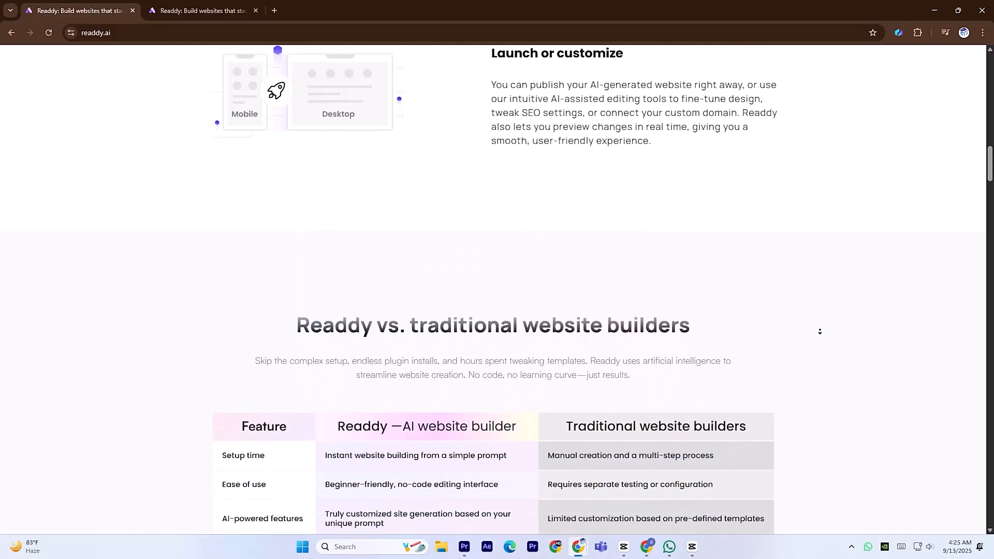
pyautogui.scroll(-3)
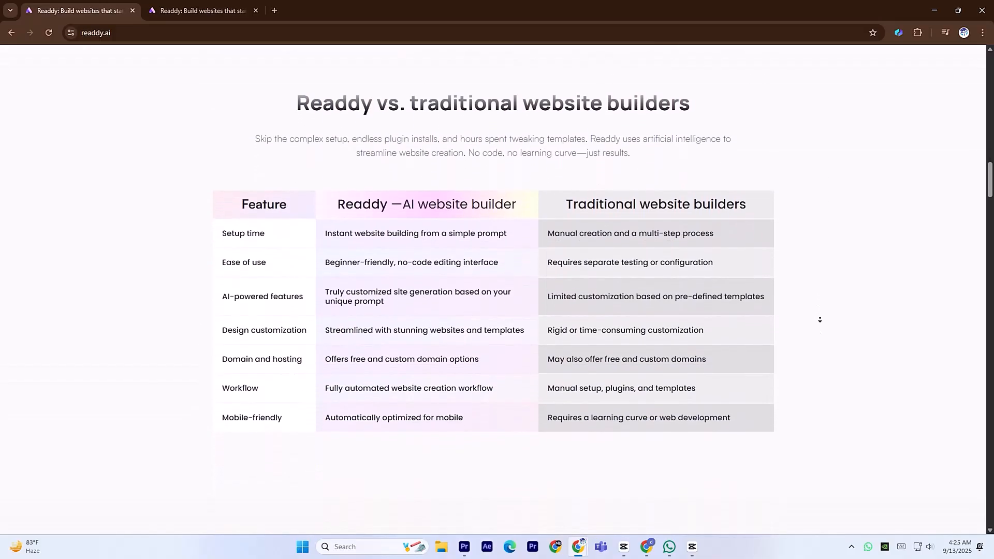